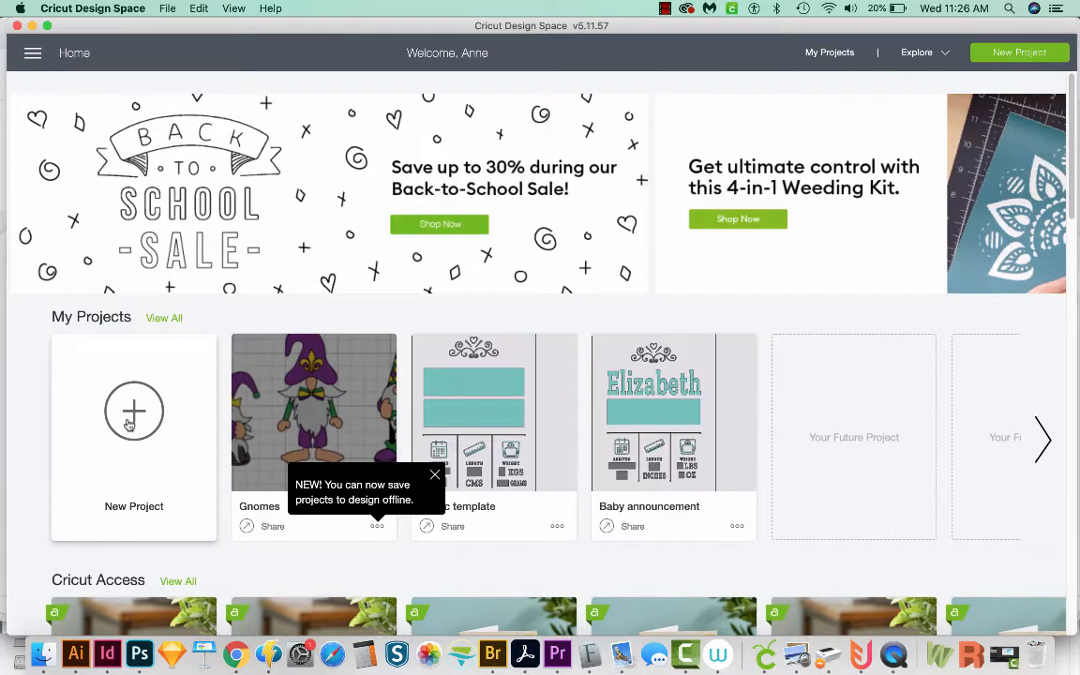
# Start a new project and insert the uploaded Emergency Department Technician design.
pyautogui.click(134, 411)
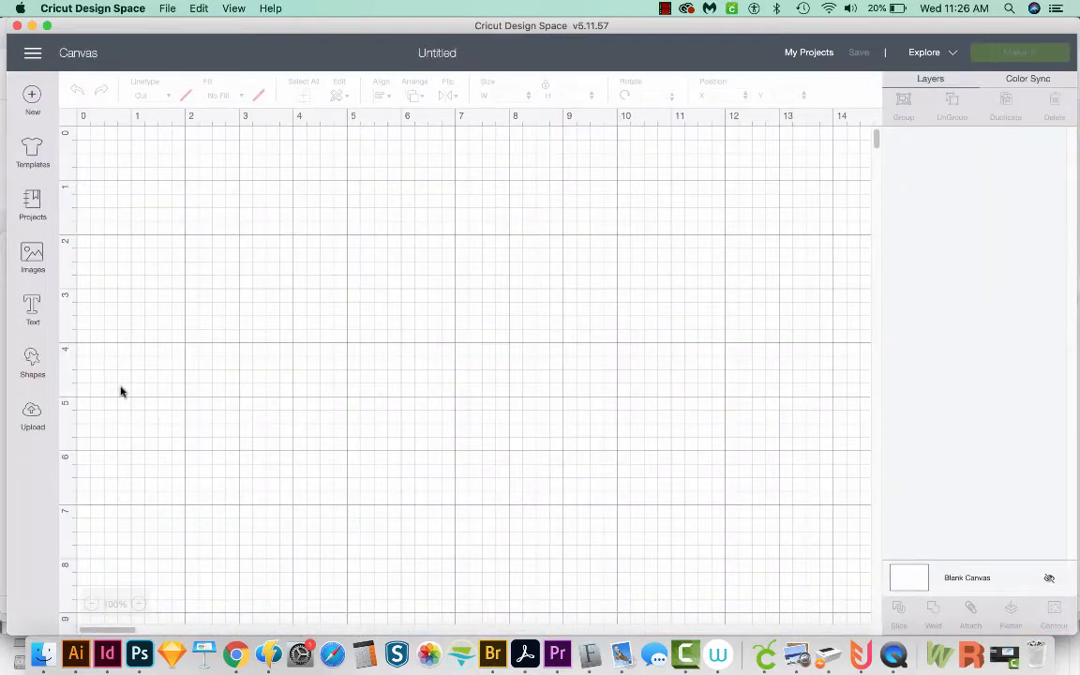
pyautogui.click(32, 412)
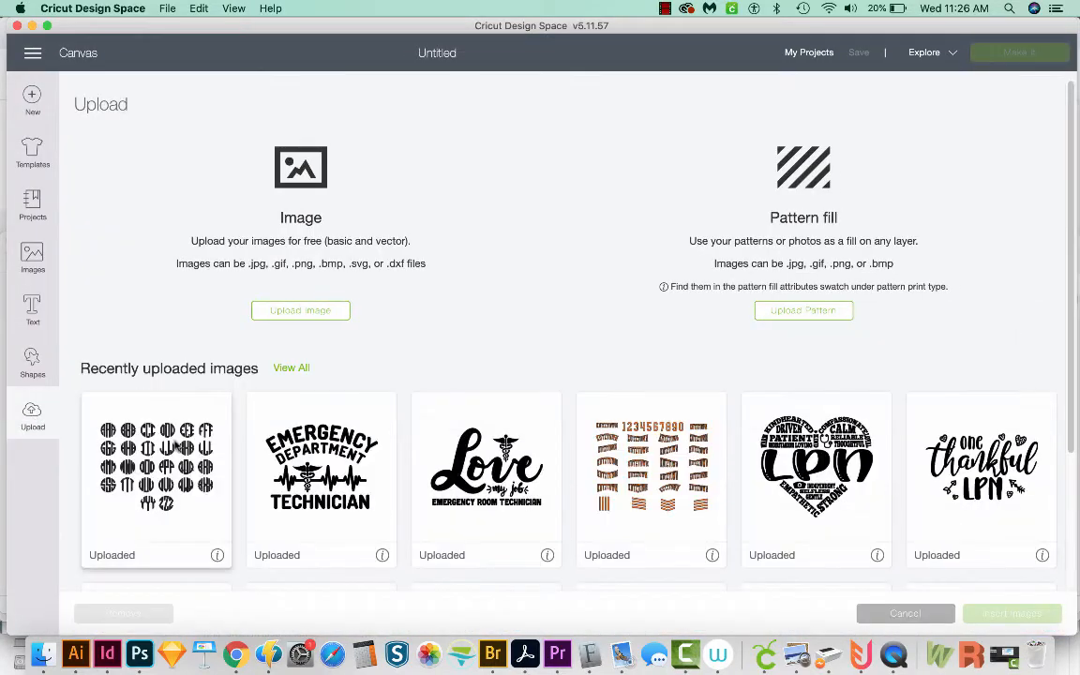
pyautogui.click(320, 466)
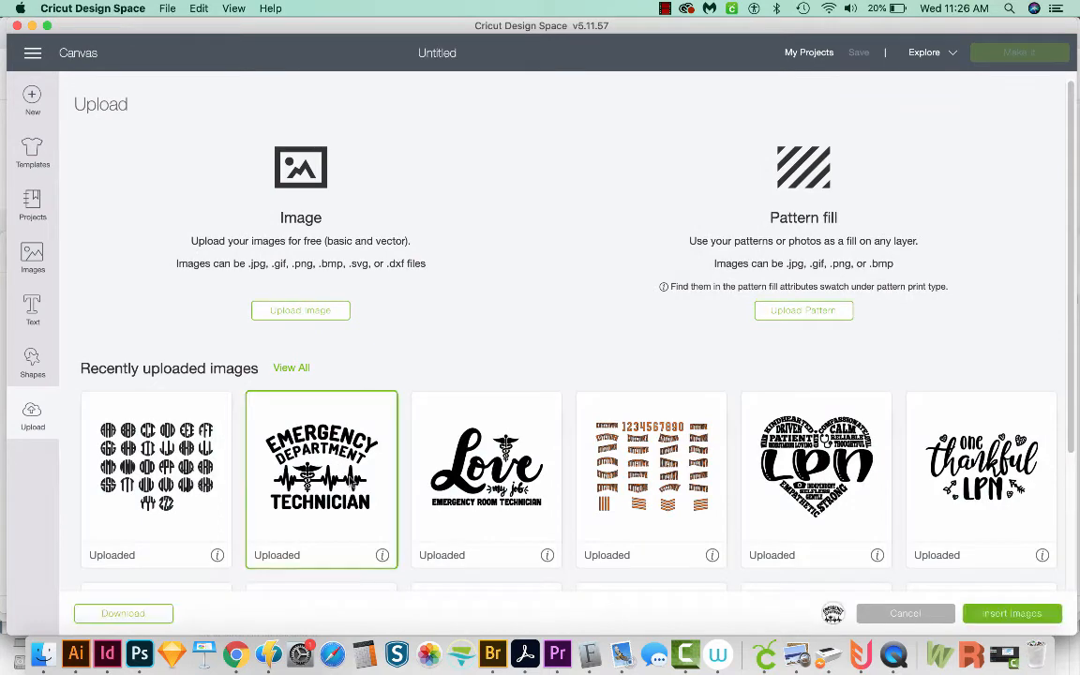
pyautogui.moveTo(1018, 613)
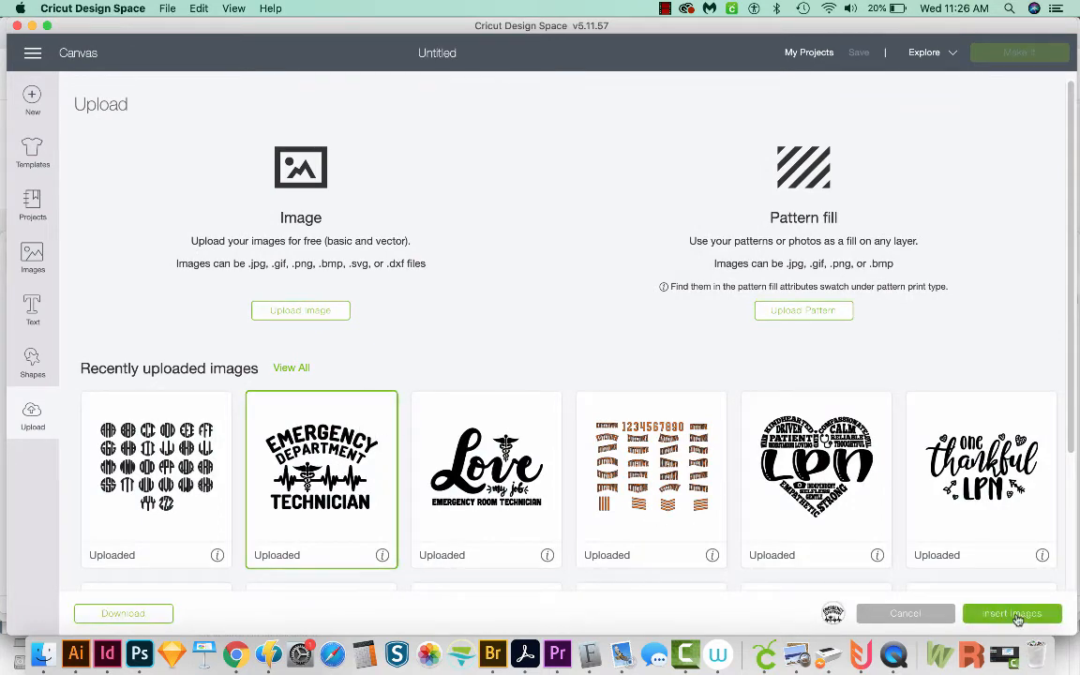
pyautogui.click(1012, 613)
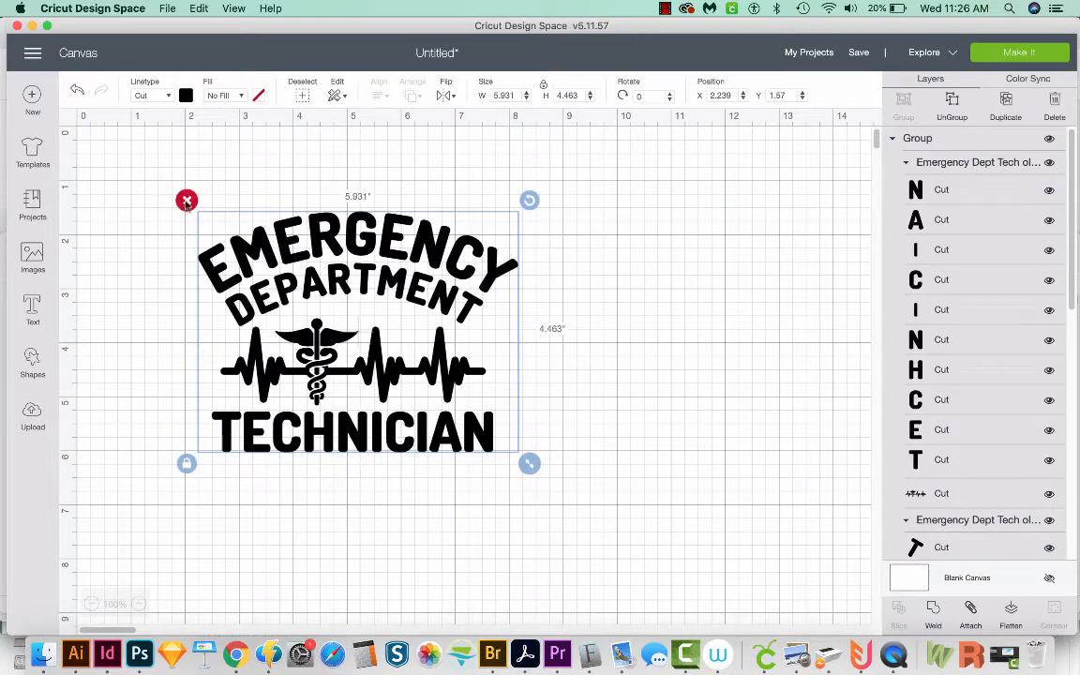
pyautogui.moveTo(196, 212)
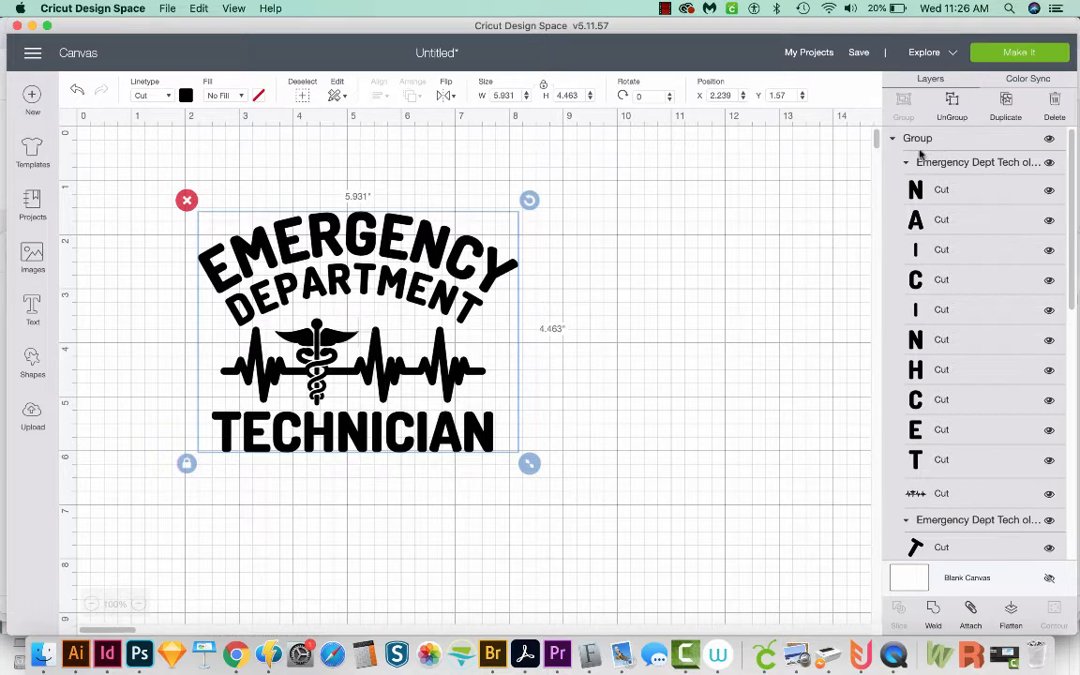
# Move the Emergency Department Technician design to the canvas's top-left corner.
pyautogui.moveTo(357, 328); pyautogui.dragTo(290, 281)
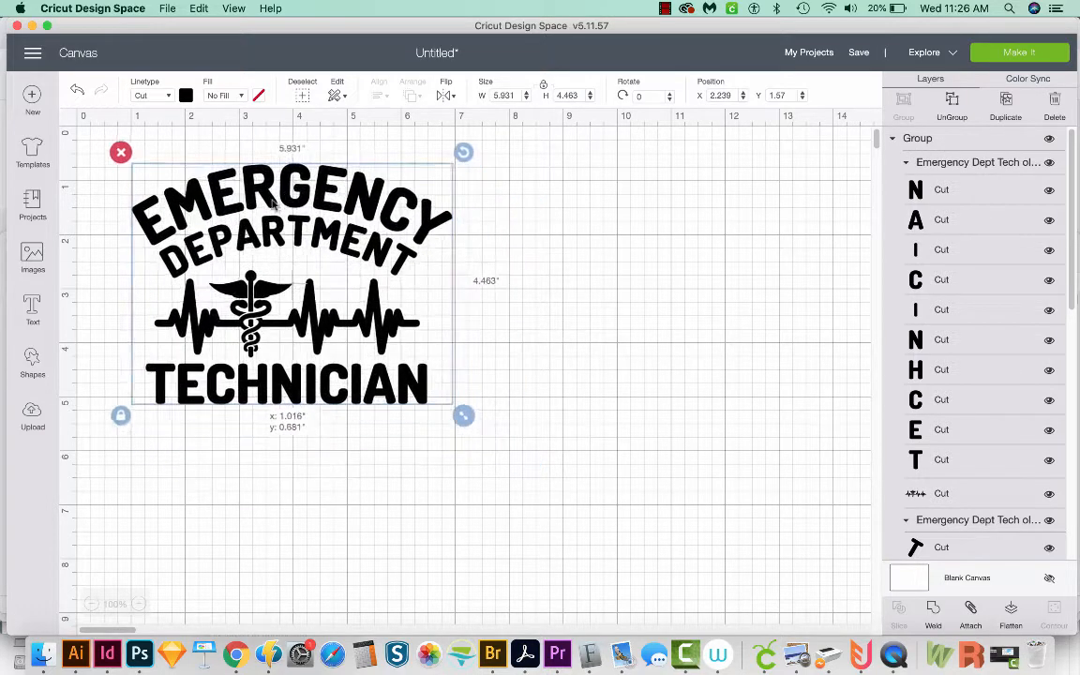
pyautogui.moveTo(291, 282); pyautogui.dragTo(272, 282)
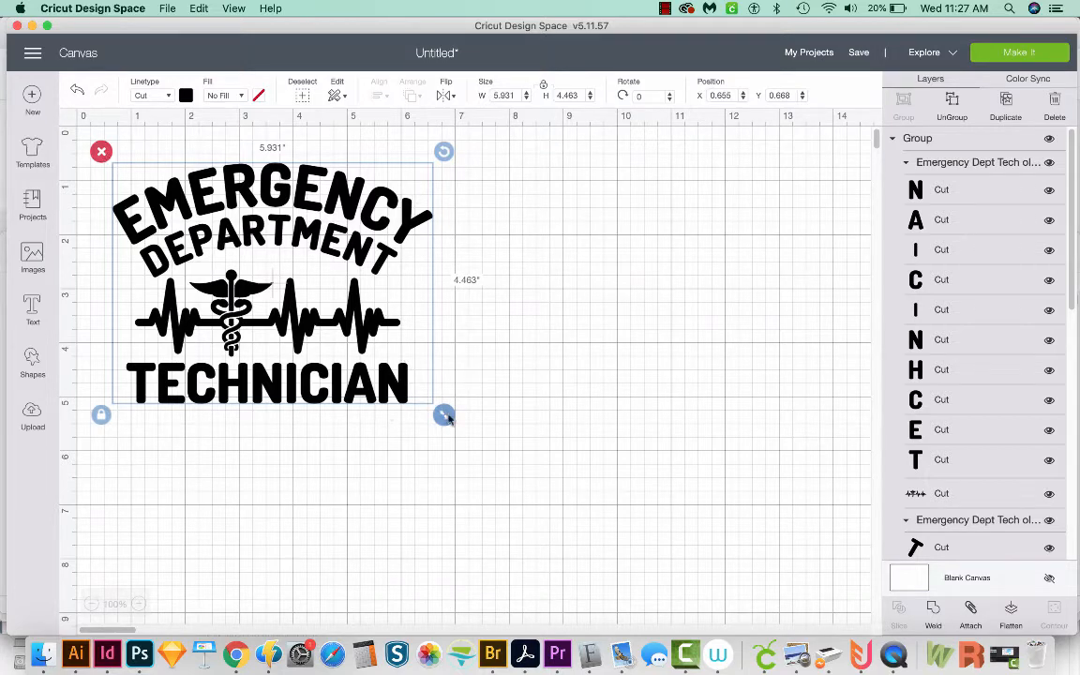
pyautogui.click(538, 272)
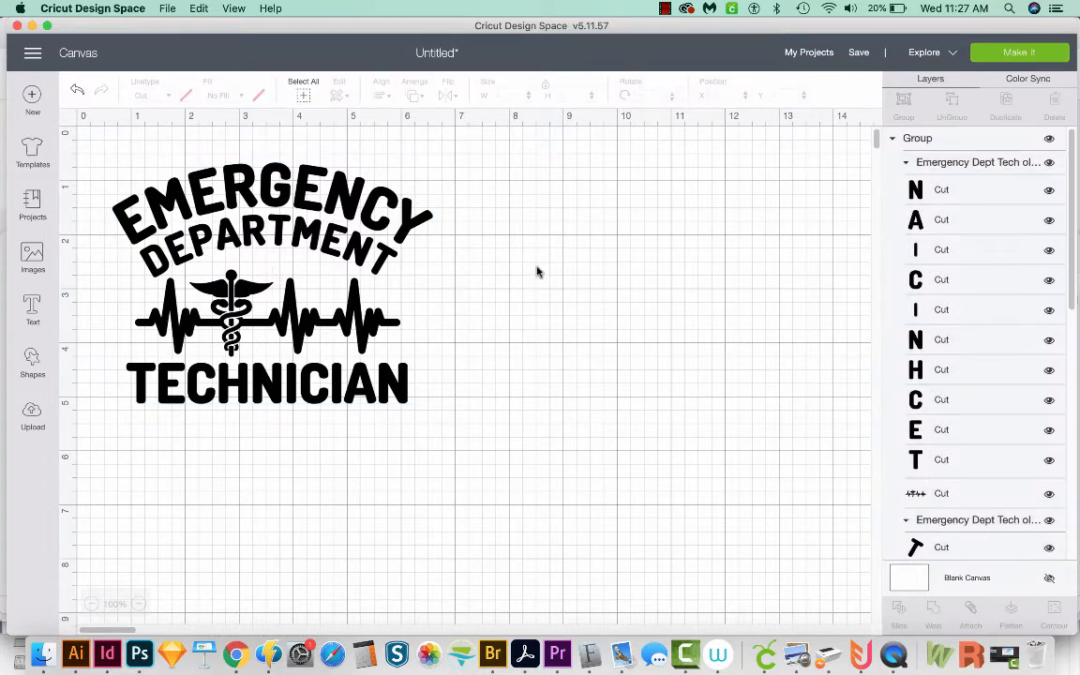
pyautogui.click(272, 282)
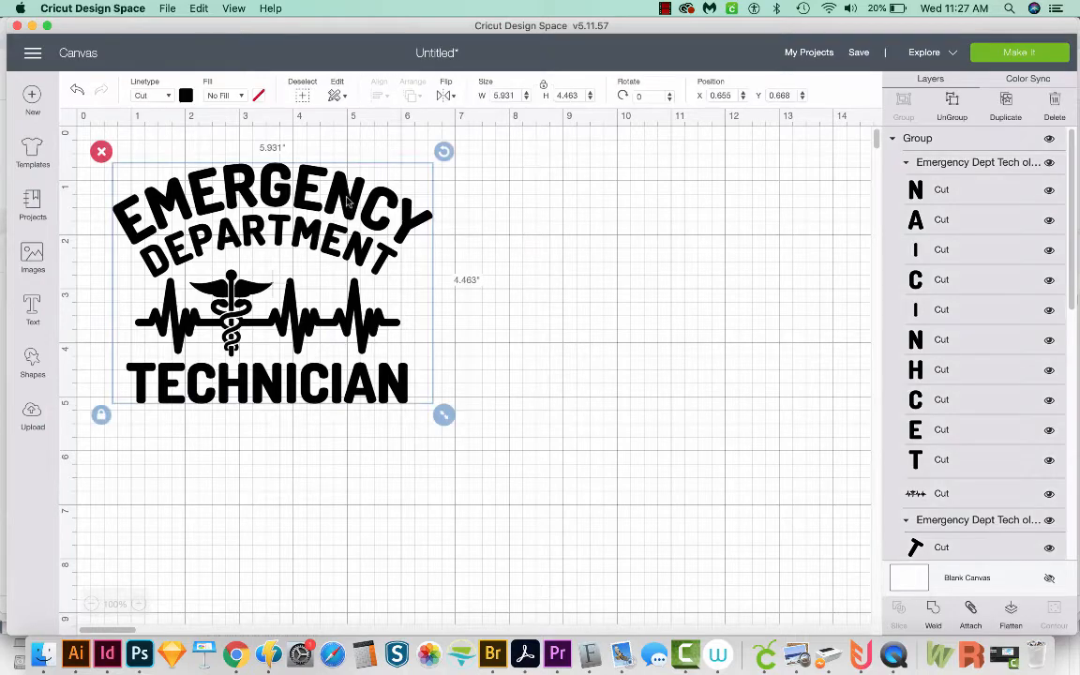
pyautogui.moveTo(443, 415)
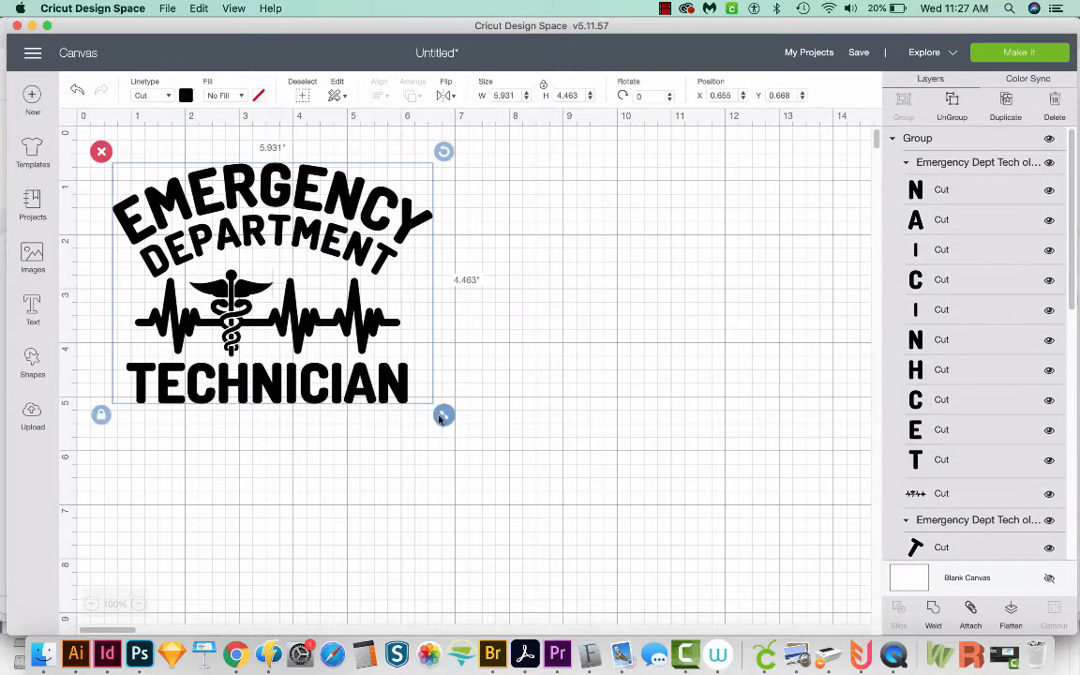
# Resize the design proportionally to about 7.47 by 5.62 inches.
pyautogui.moveTo(443, 414); pyautogui.dragTo(541, 487)
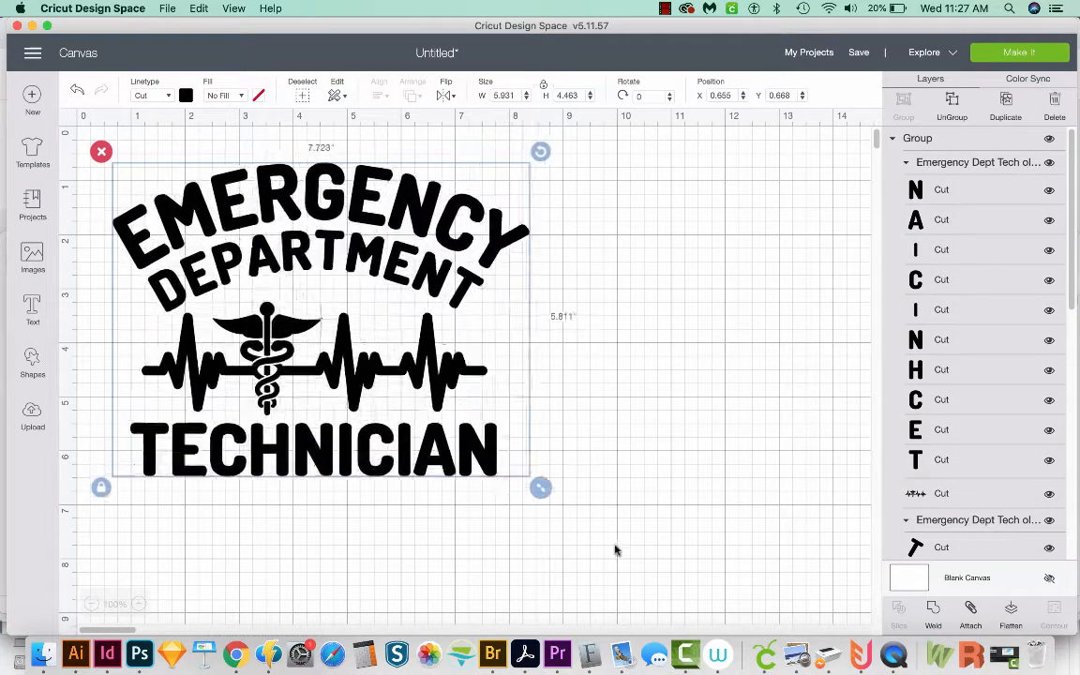
pyautogui.moveTo(541, 487); pyautogui.dragTo(645, 567)
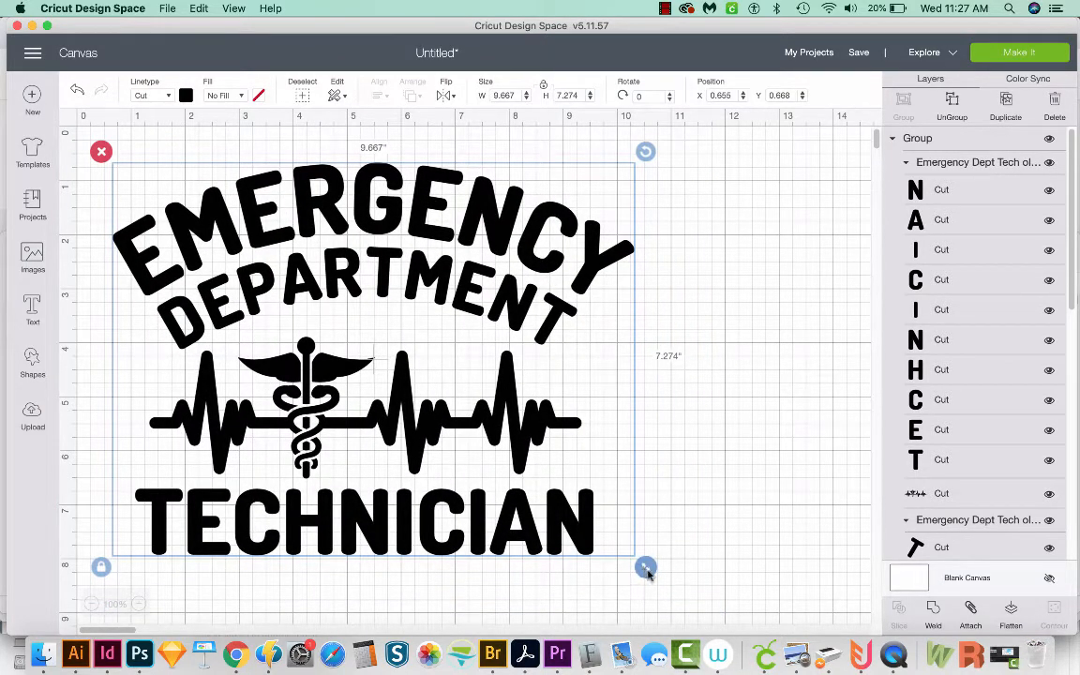
pyautogui.moveTo(646, 566); pyautogui.dragTo(561, 503)
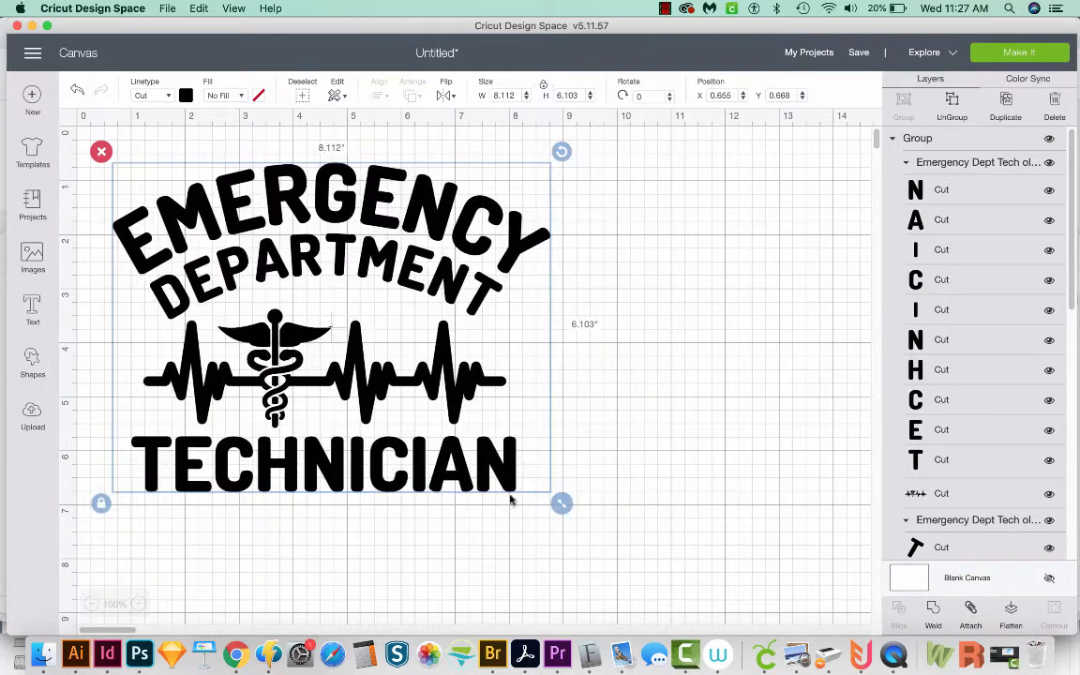
pyautogui.moveTo(561, 502); pyautogui.dragTo(465, 431)
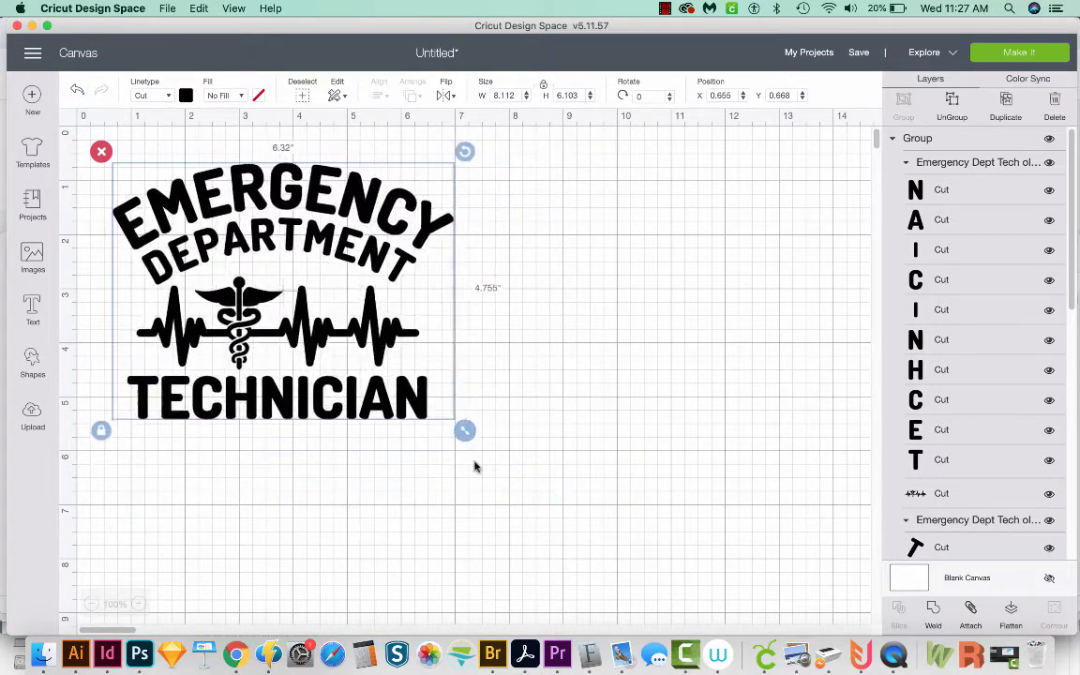
pyautogui.moveTo(465, 431); pyautogui.dragTo(527, 478)
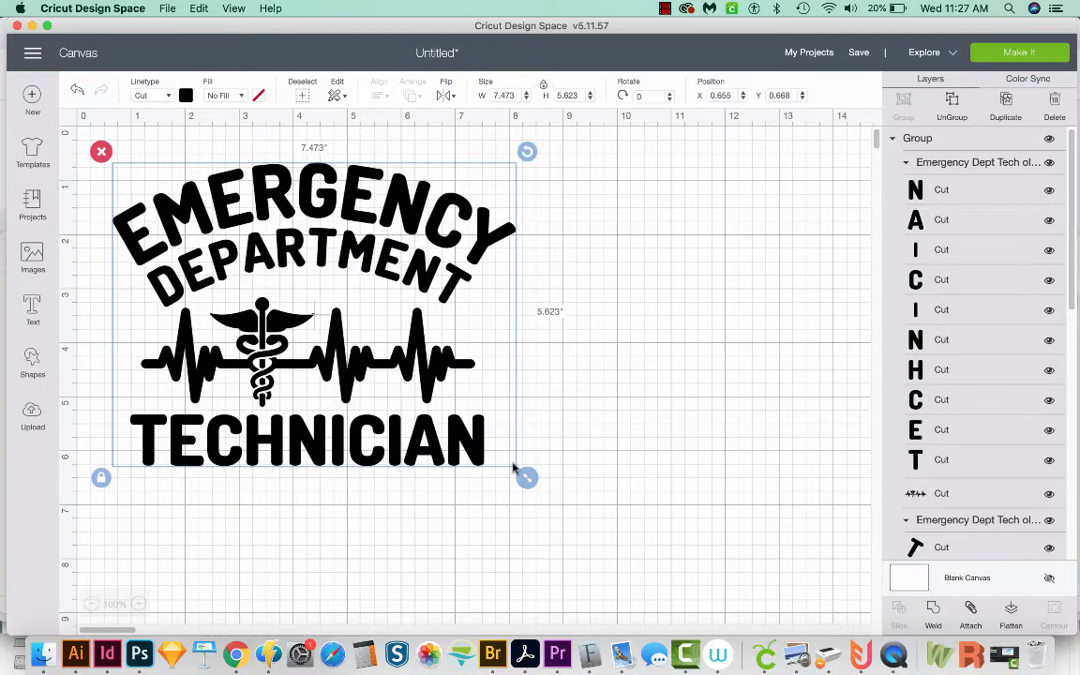
pyautogui.moveTo(551, 456)
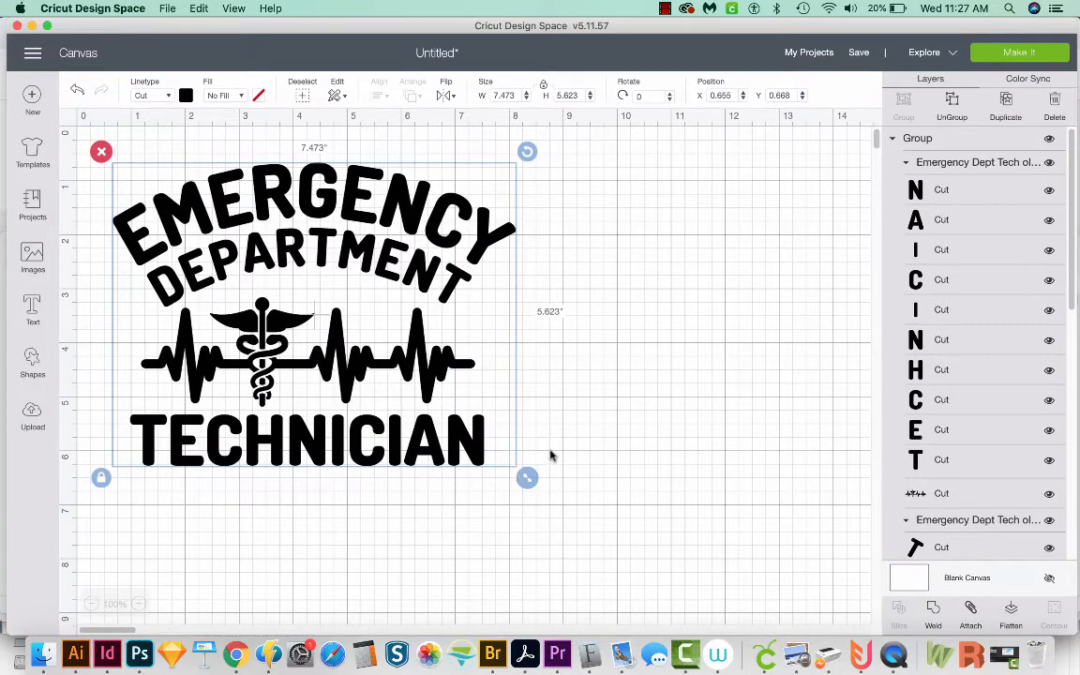
pyautogui.moveTo(423, 419)
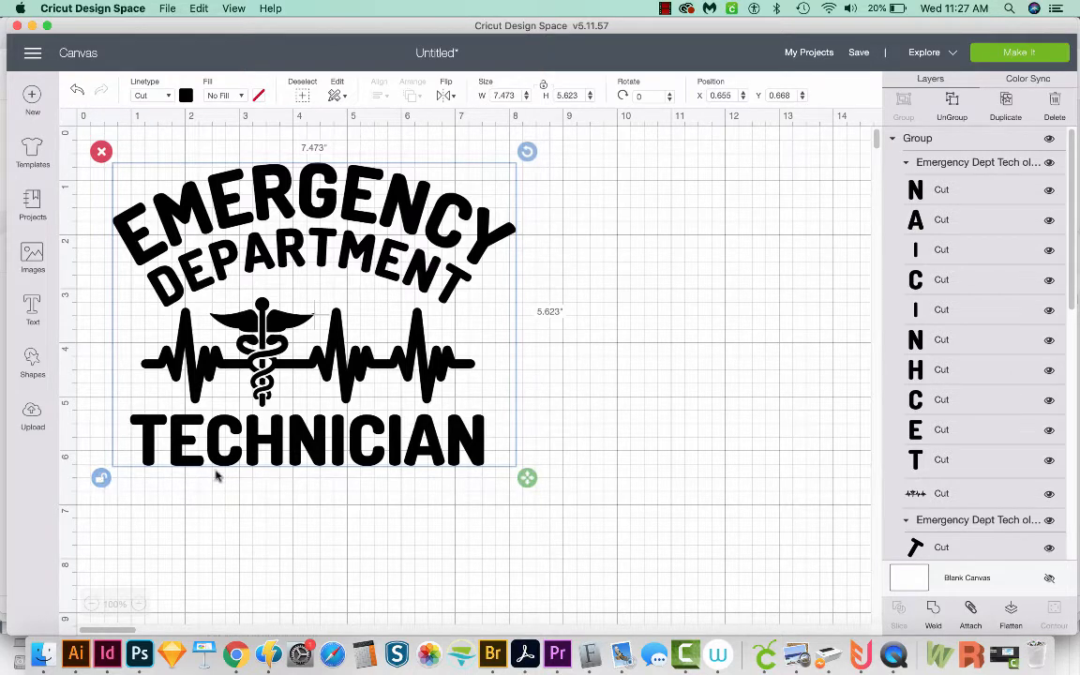
pyautogui.moveTo(527, 478)
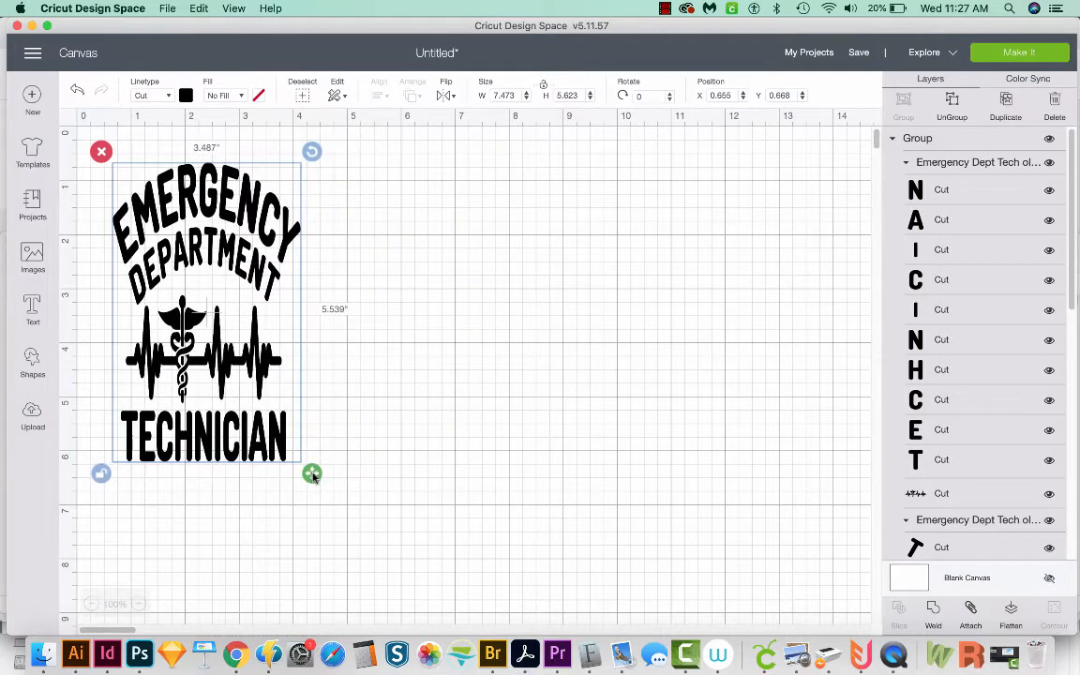
# Stretch the unlocked design out of proportion to about 13.42 by 5.15 inches.
pyautogui.moveTo(311, 472); pyautogui.dragTo(848, 452)
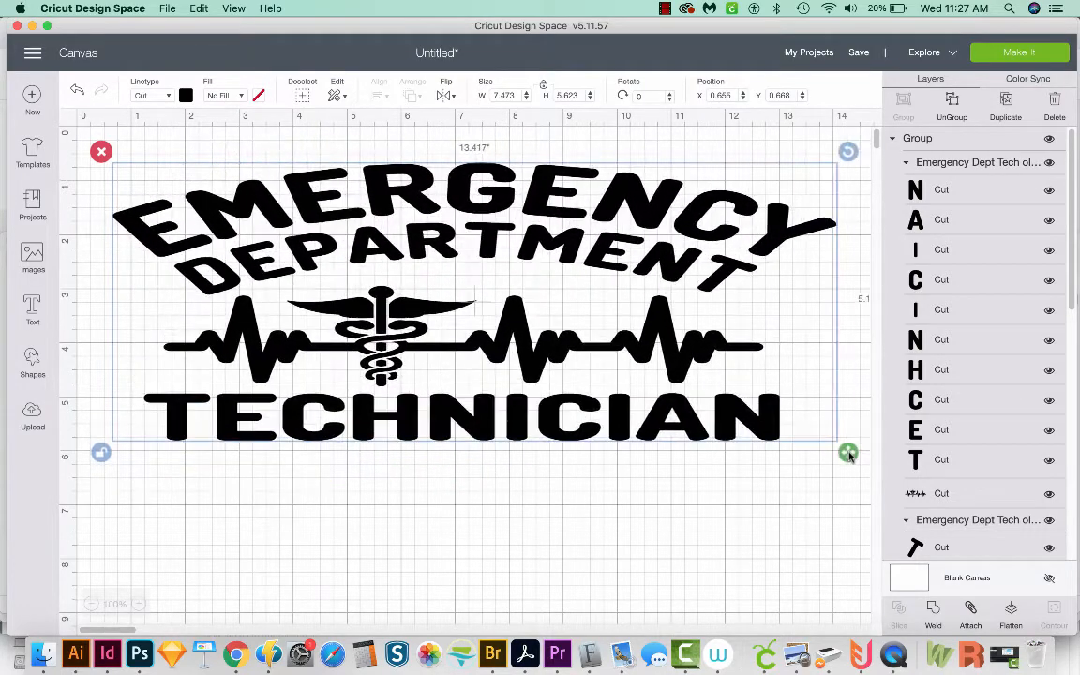
pyautogui.moveTo(848, 453); pyautogui.dragTo(848, 453)
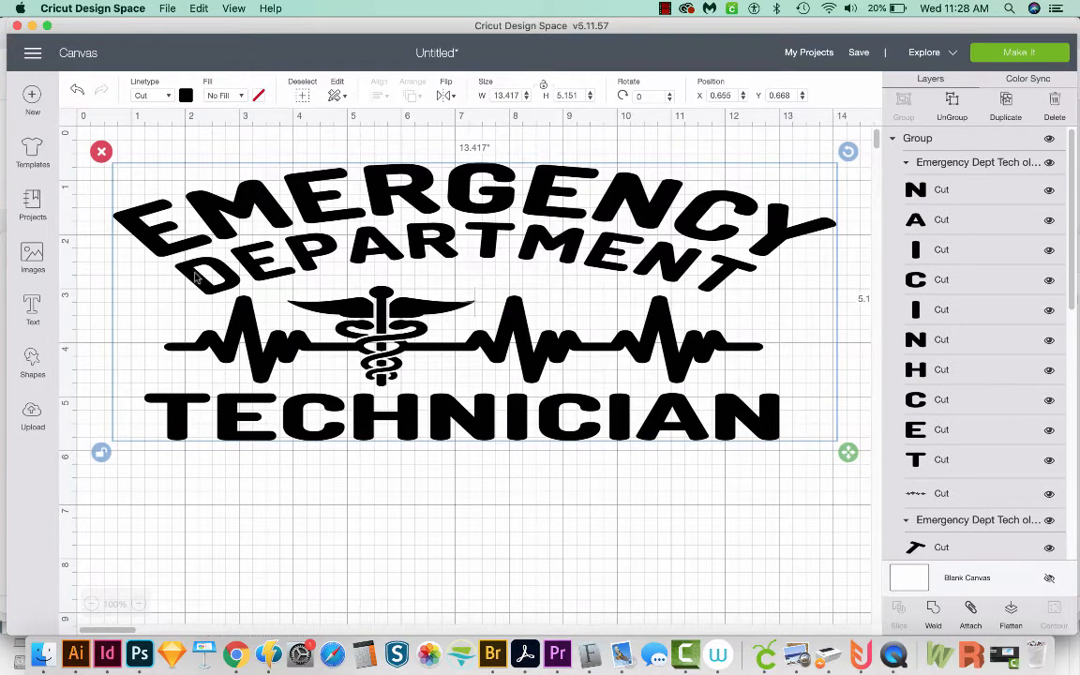
pyautogui.moveTo(151, 309)
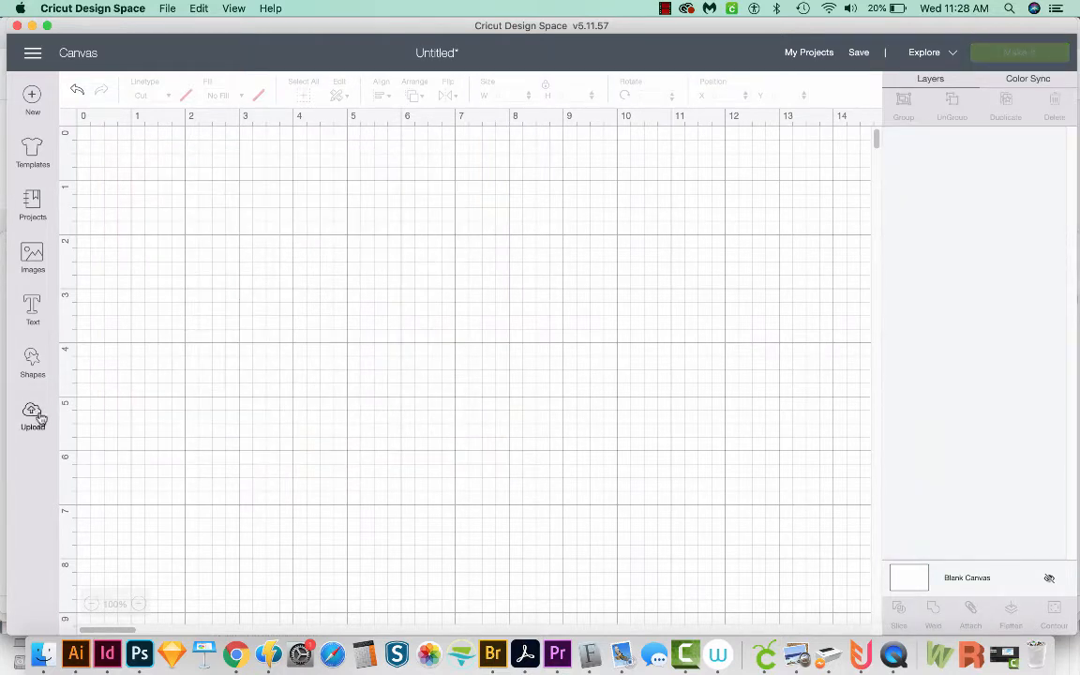
# Insert the uploaded monogram alphabet sheet, about 12.5 by 9.79 inches, onto the canvas.
pyautogui.click(32, 411)
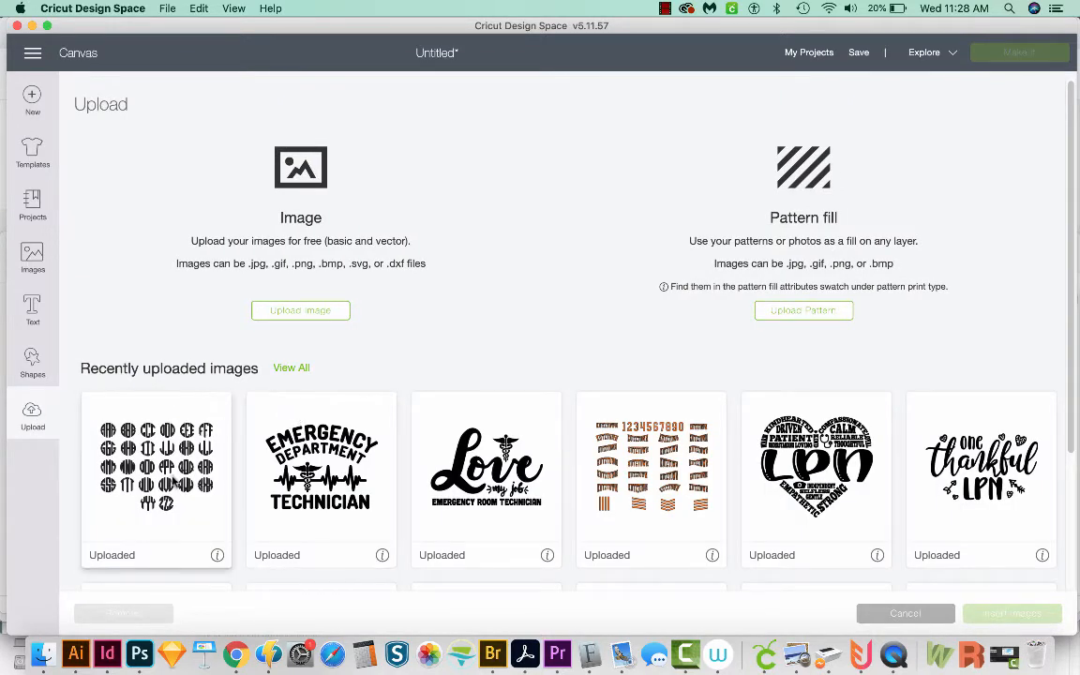
pyautogui.click(155, 464)
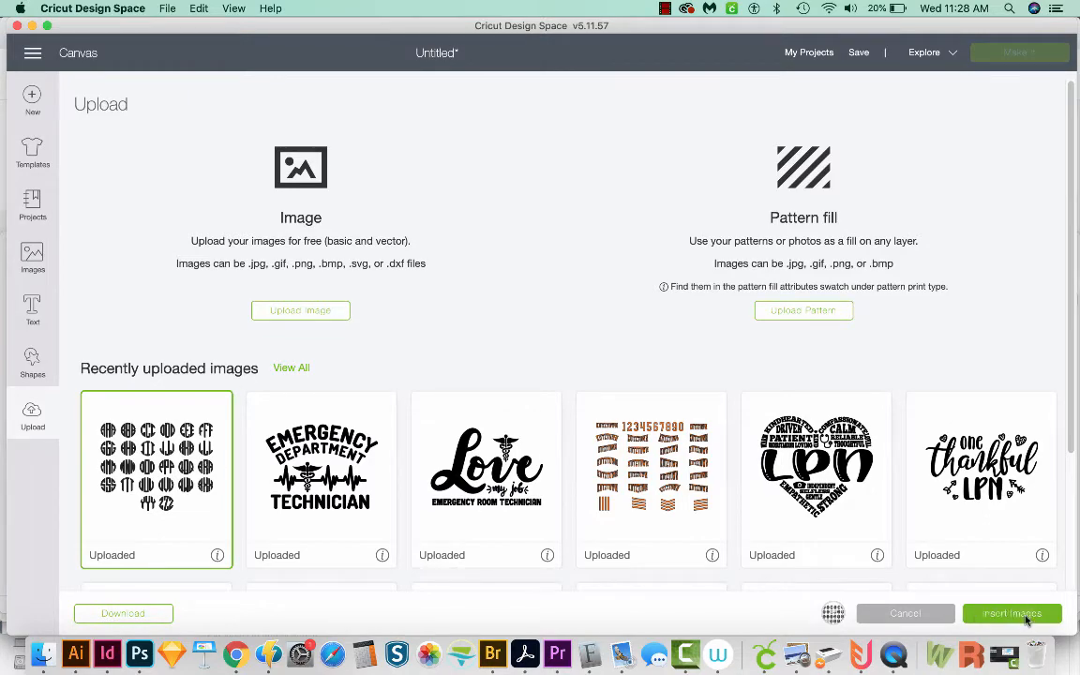
pyautogui.click(1011, 613)
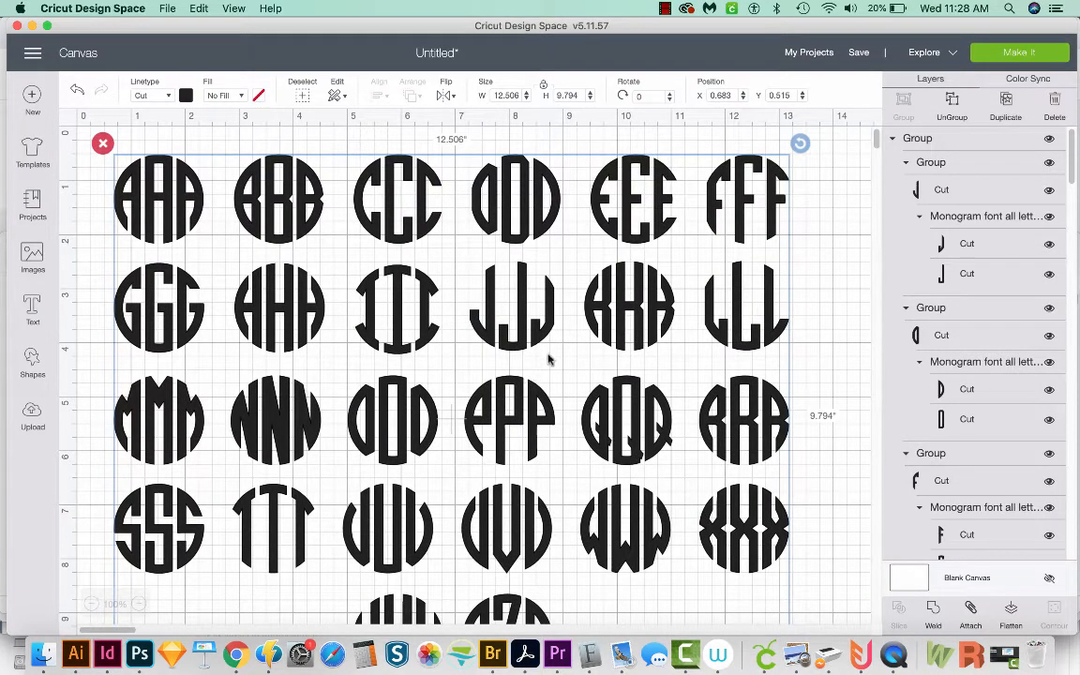
pyautogui.moveTo(630, 449)
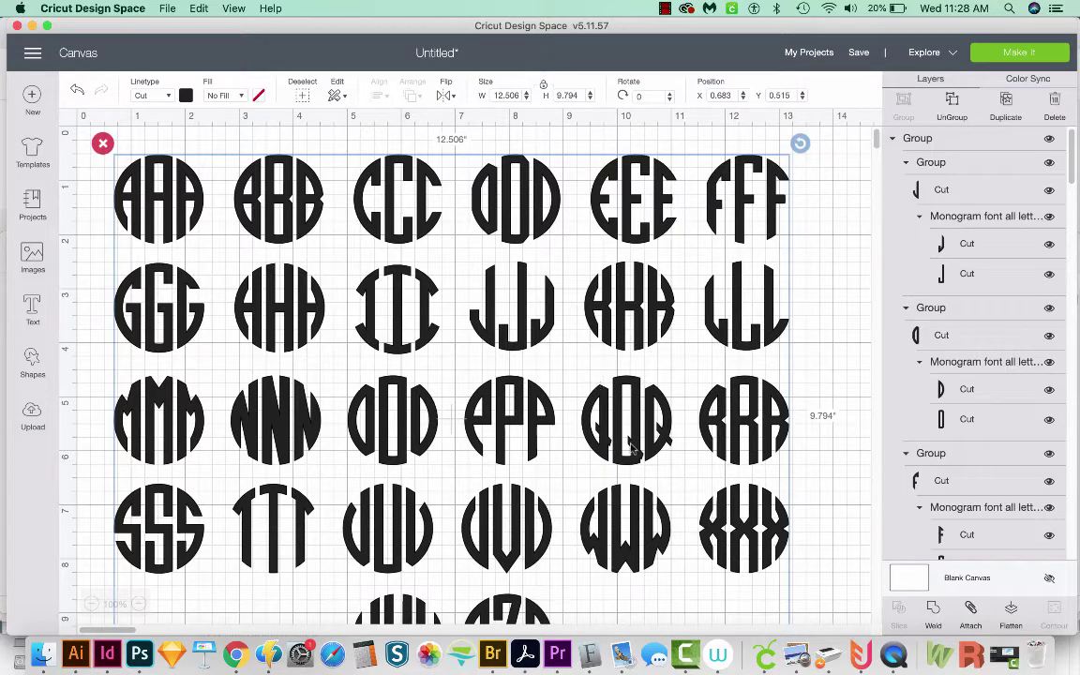
# Zoom out and select the group of monogram alphabet rows.
pyautogui.click(92, 604)
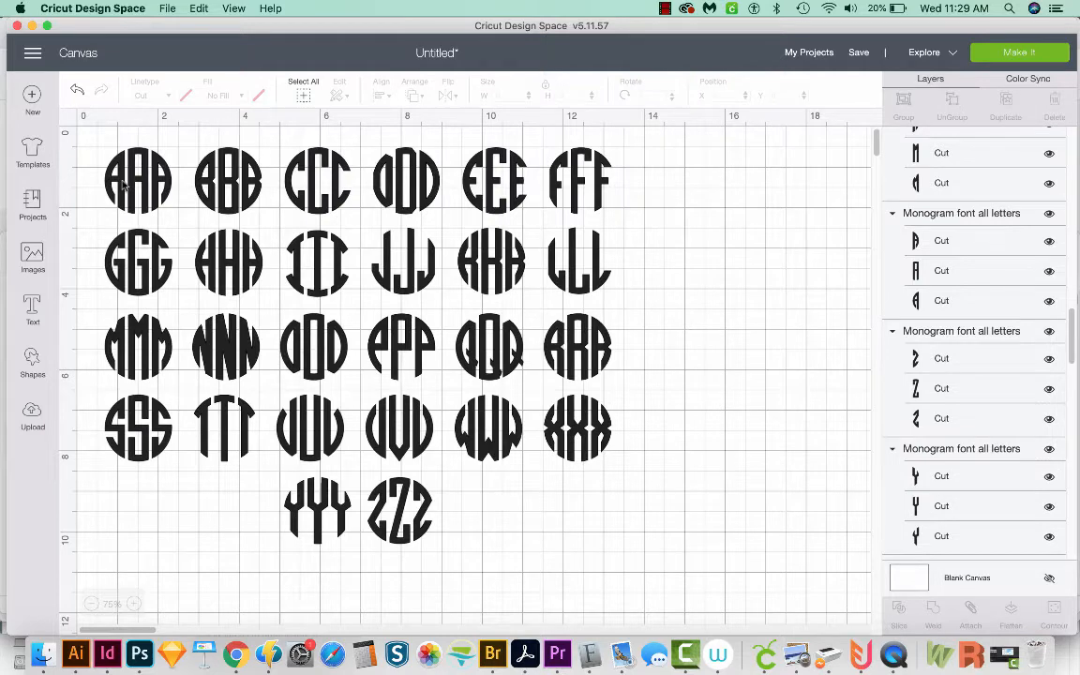
pyautogui.click(138, 180)
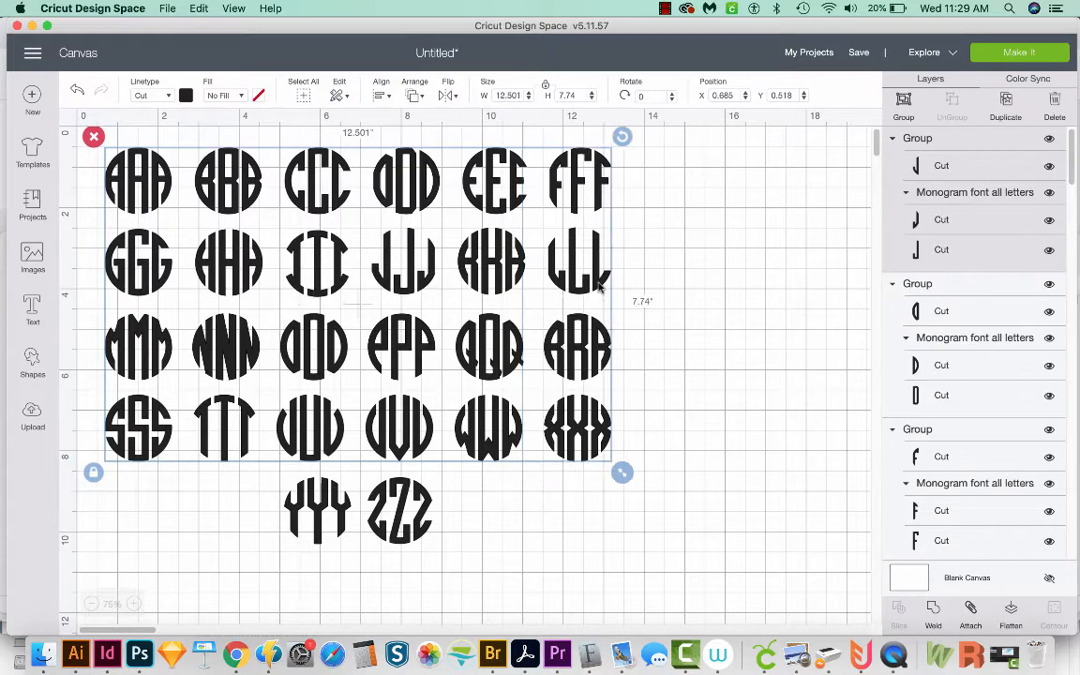
pyautogui.moveTo(942, 168)
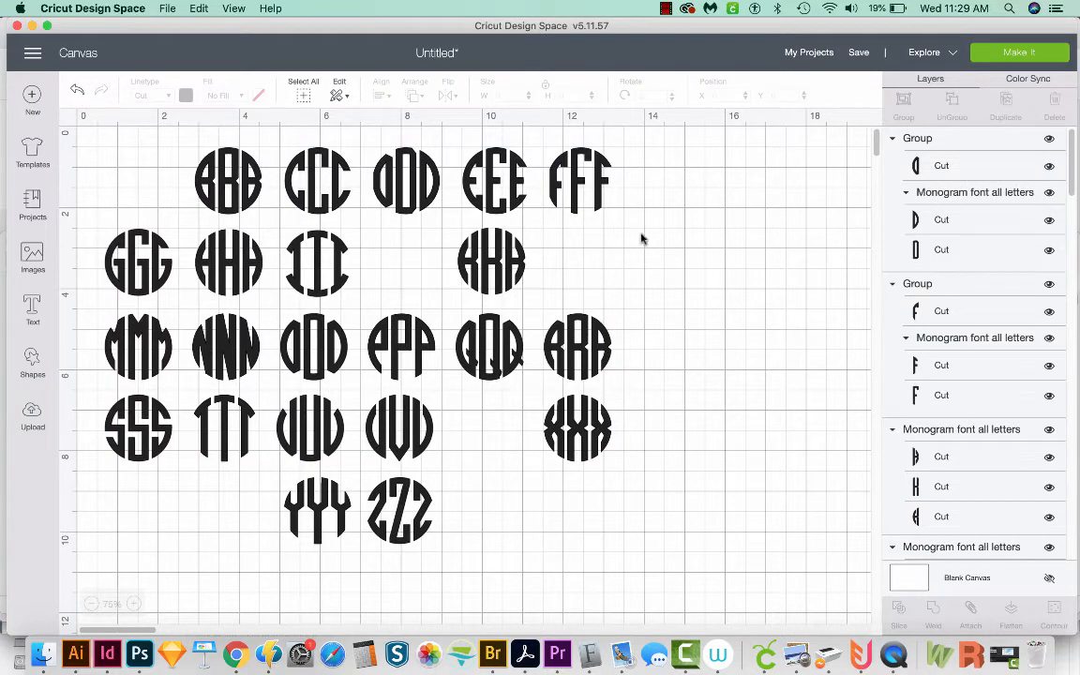
pyautogui.moveTo(679, 308)
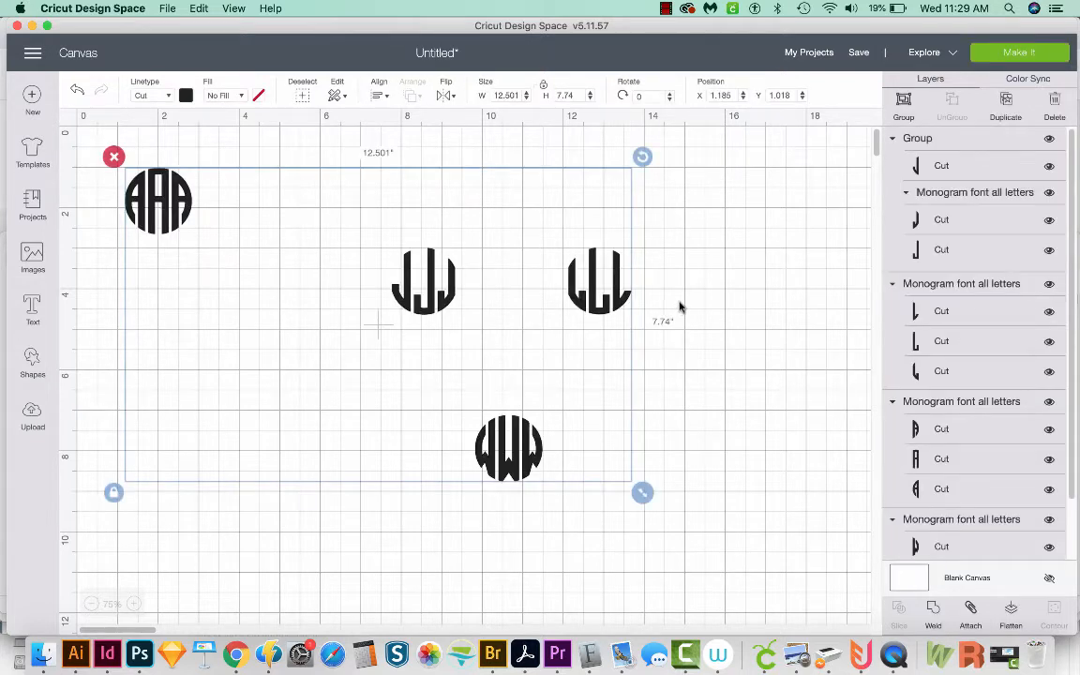
# Move the J and L monograms beside A and select the extra letter pieces.
pyautogui.click(516, 497)
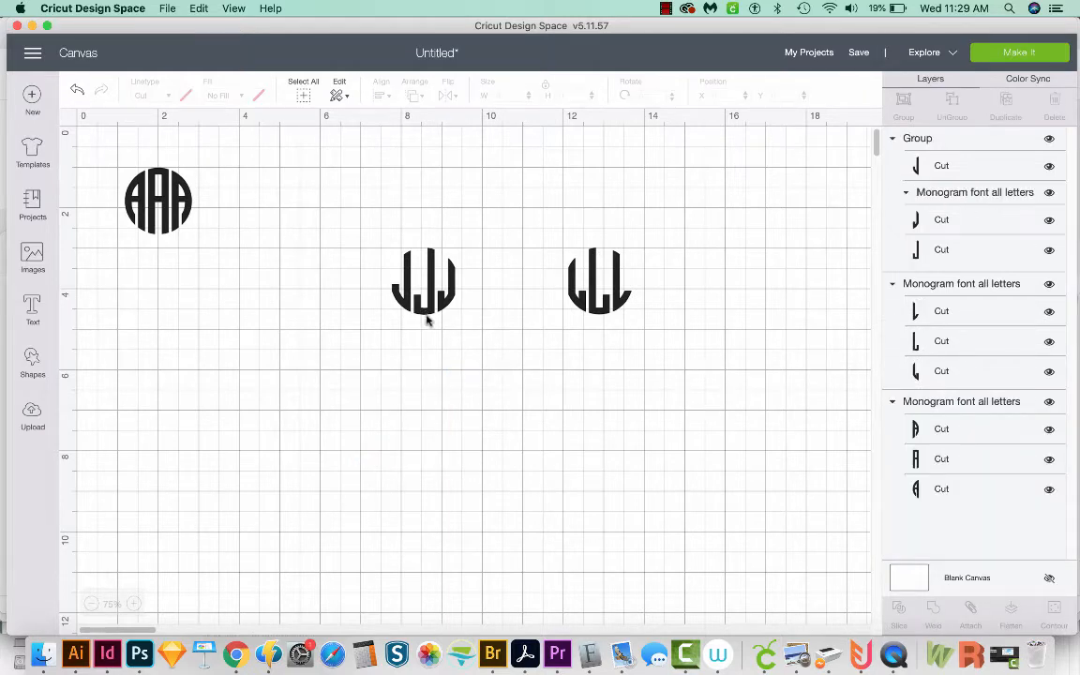
pyautogui.moveTo(424, 281); pyautogui.dragTo(230, 202)
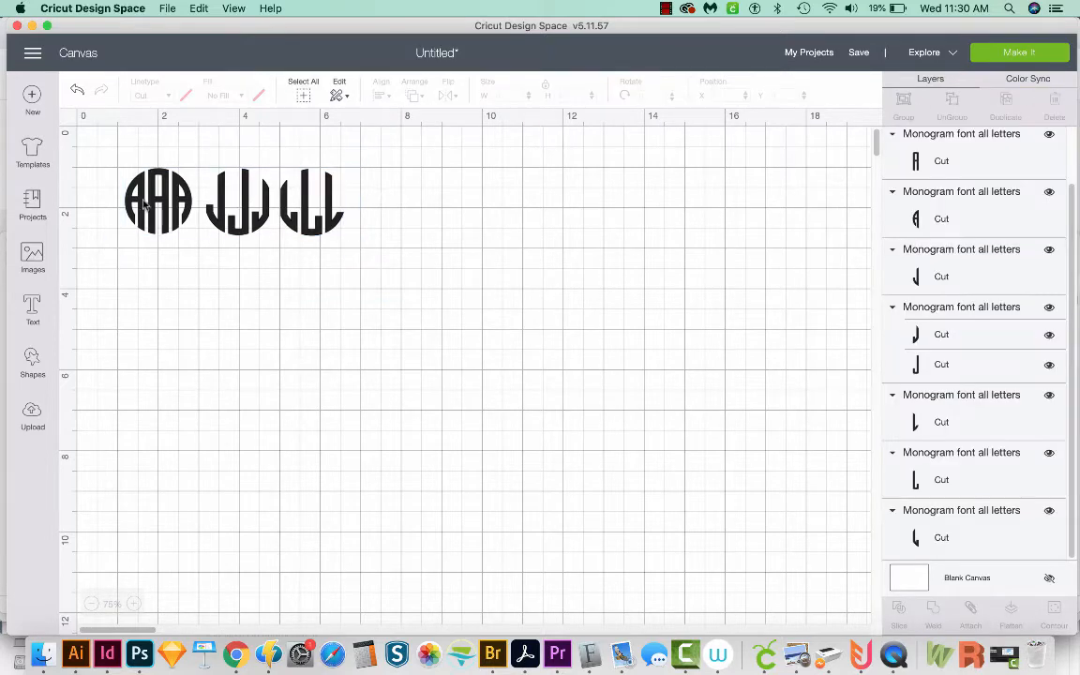
pyautogui.click(158, 202)
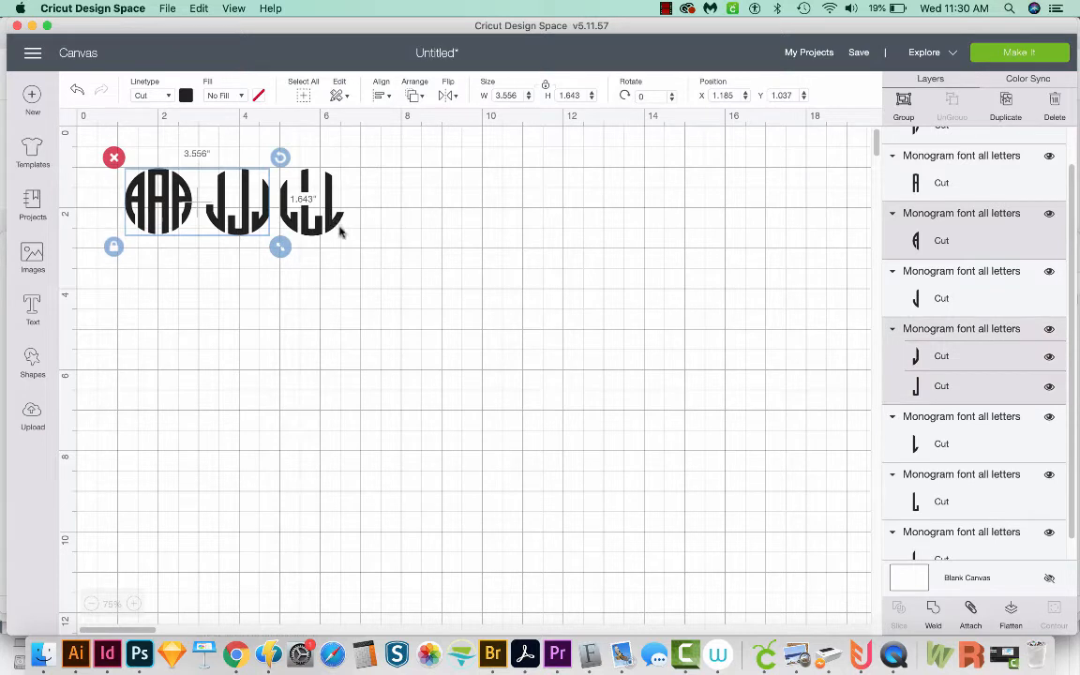
pyautogui.moveTo(280, 246); pyautogui.dragTo(354, 247)
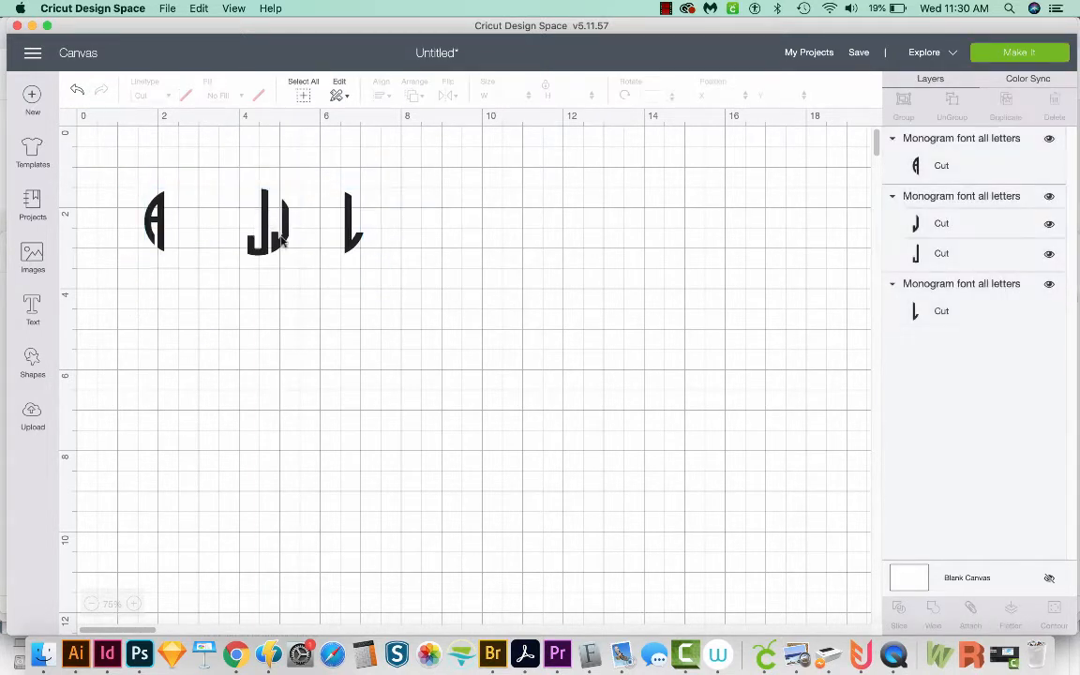
pyautogui.click(267, 223)
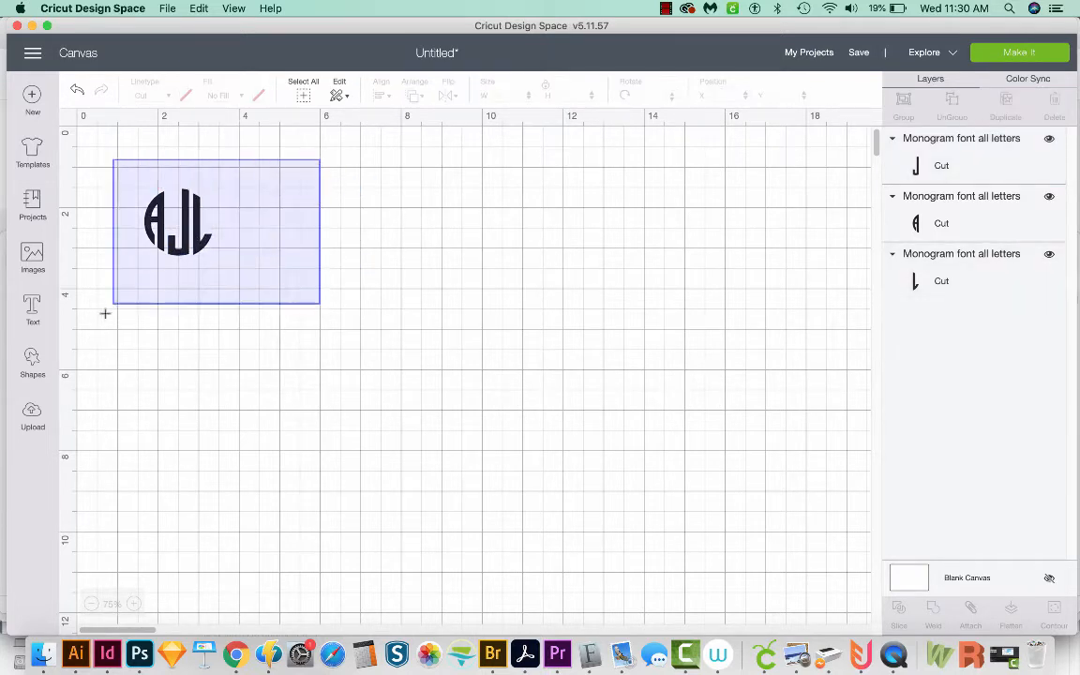
# Group the AJL monogram, then insert the uploaded Love my job Emergency Room Technician design.
pyautogui.click(178, 222)
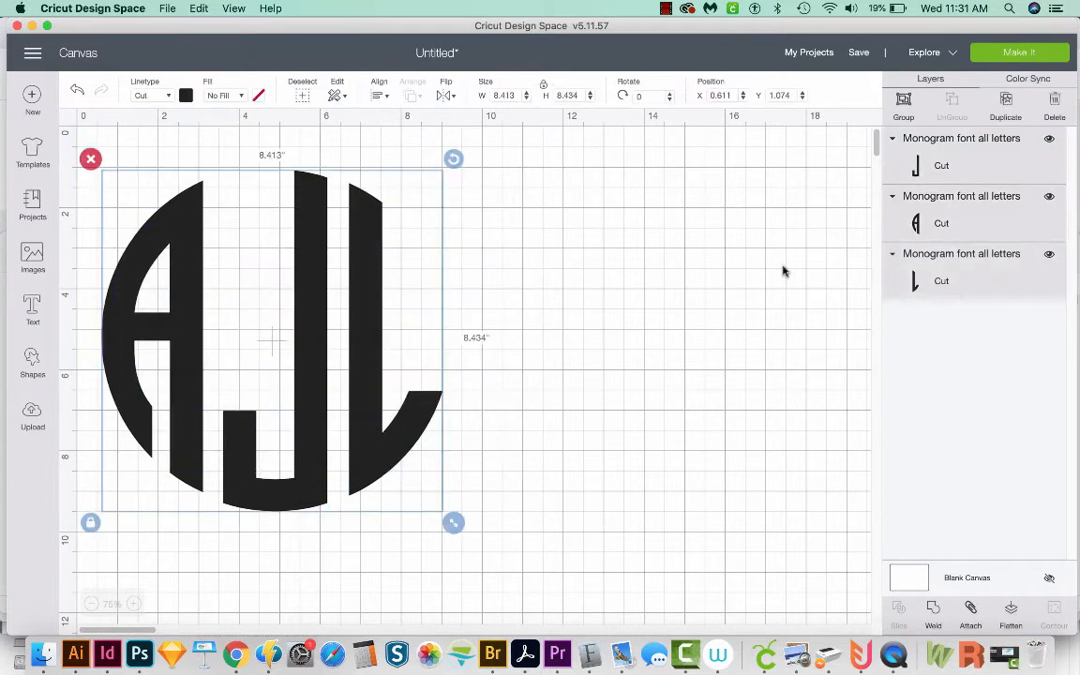
pyautogui.click(902, 102)
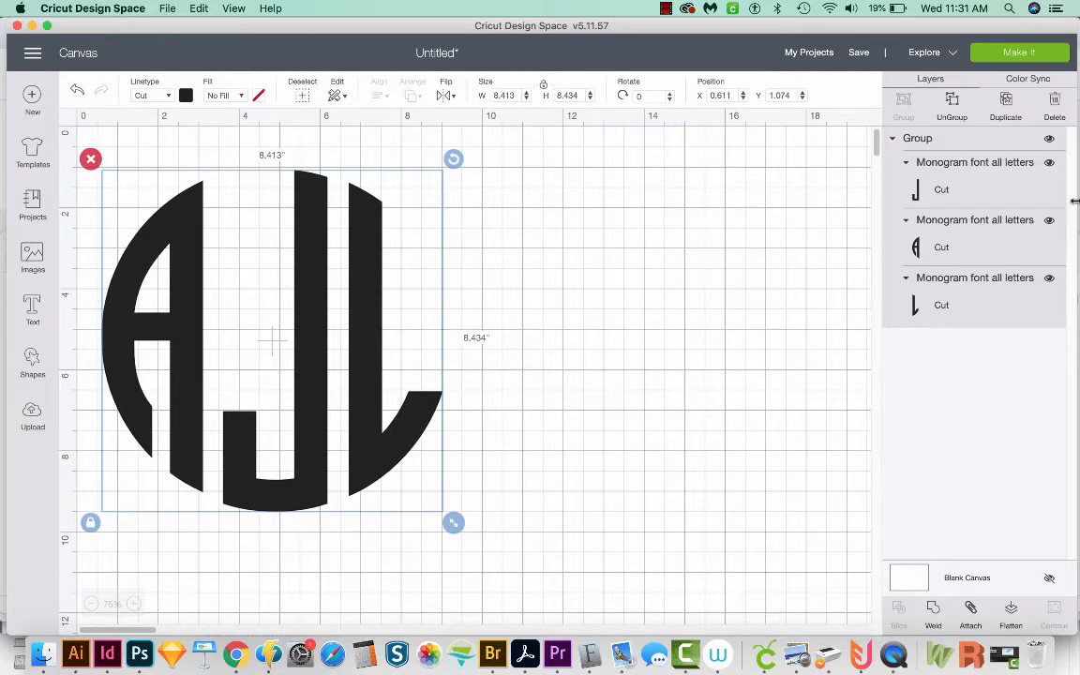
pyautogui.moveTo(1026, 187)
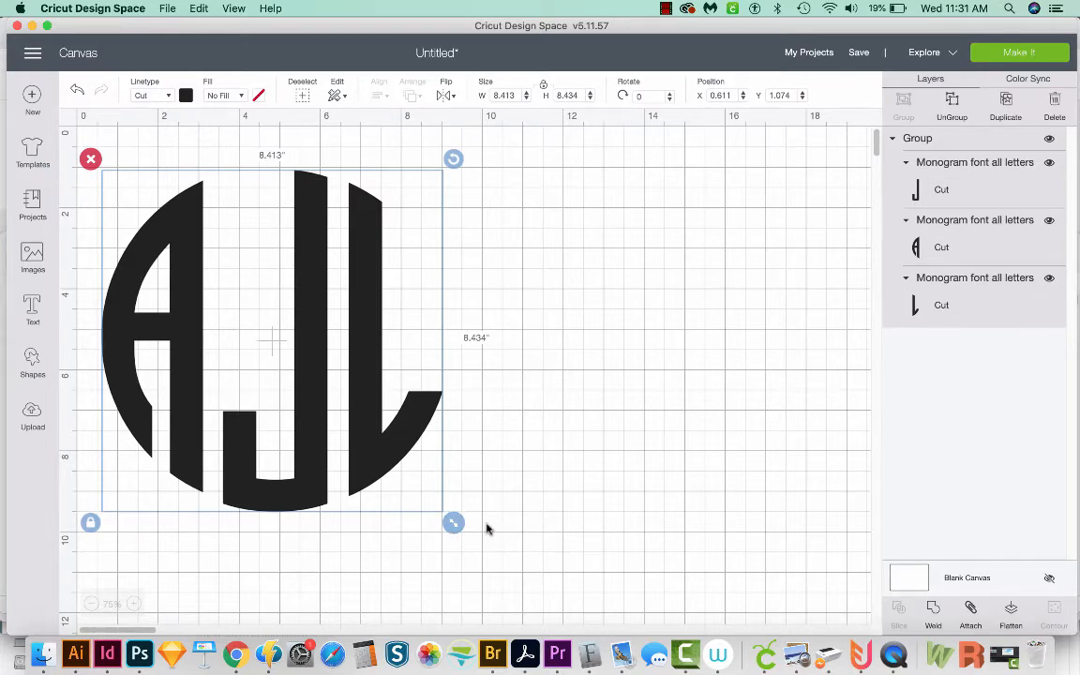
pyautogui.moveTo(192, 185)
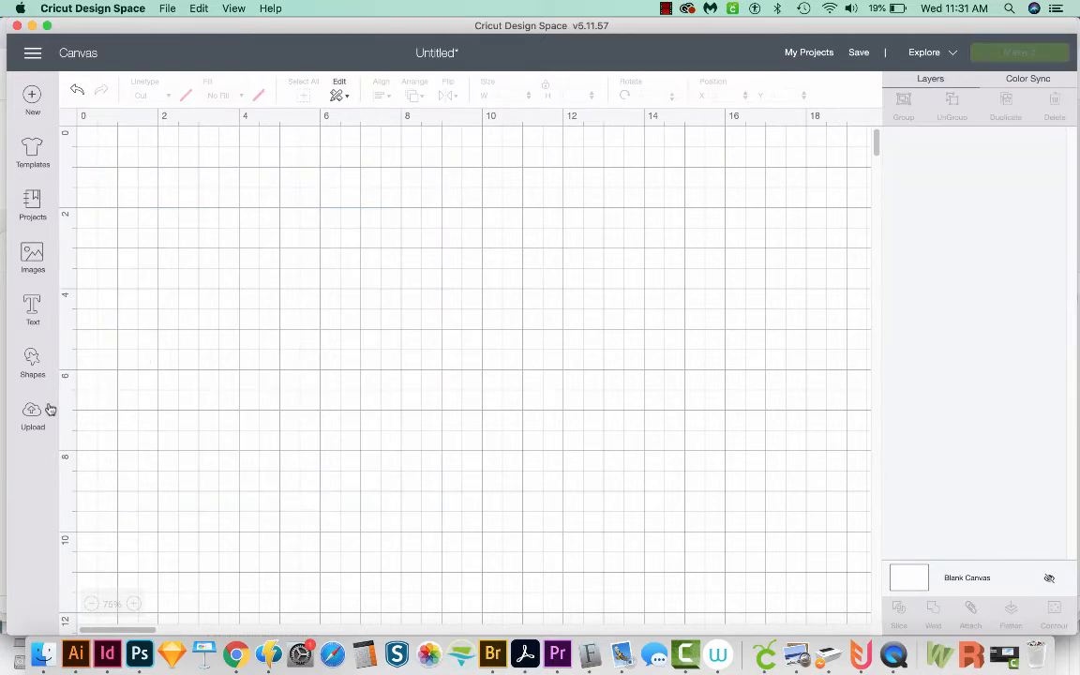
pyautogui.click(32, 410)
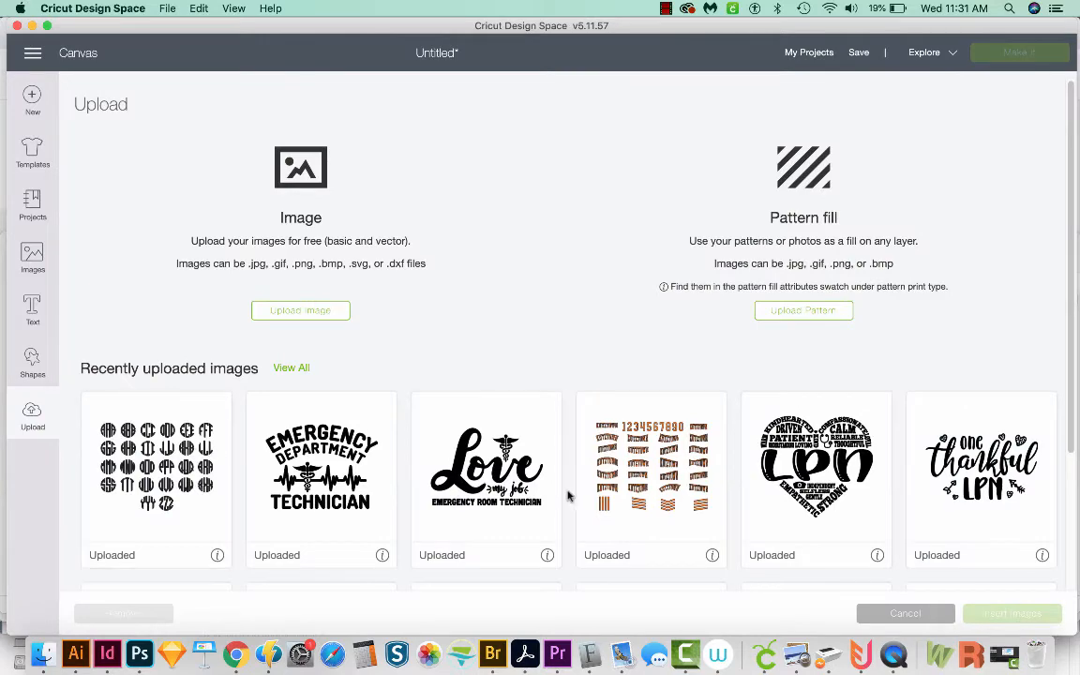
pyautogui.click(486, 466)
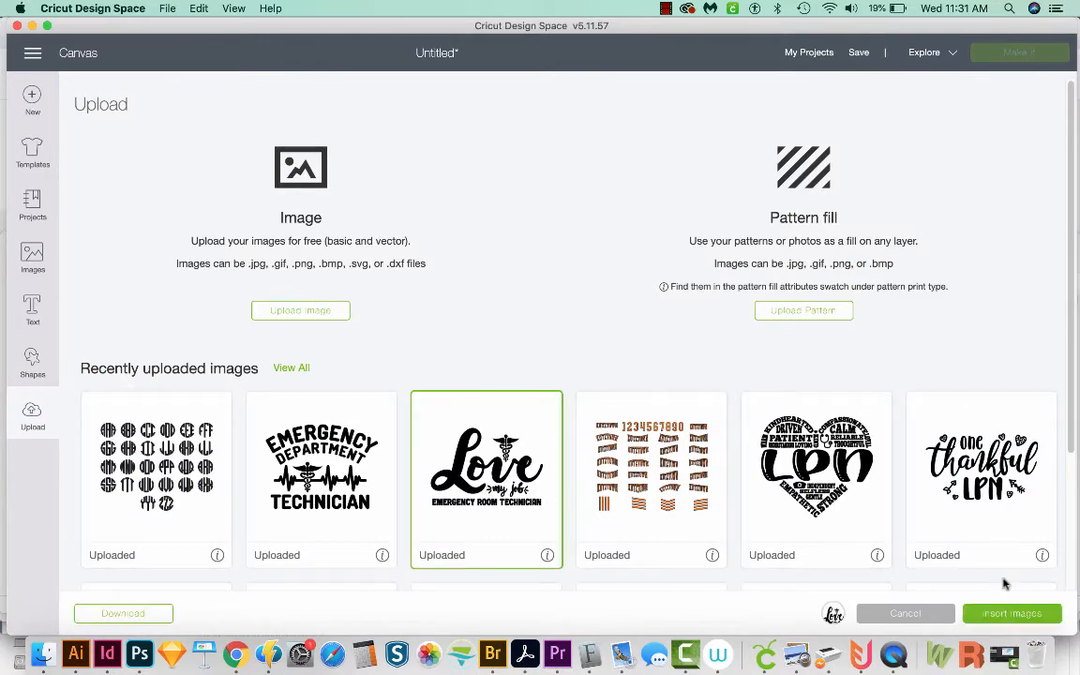
pyautogui.click(1011, 613)
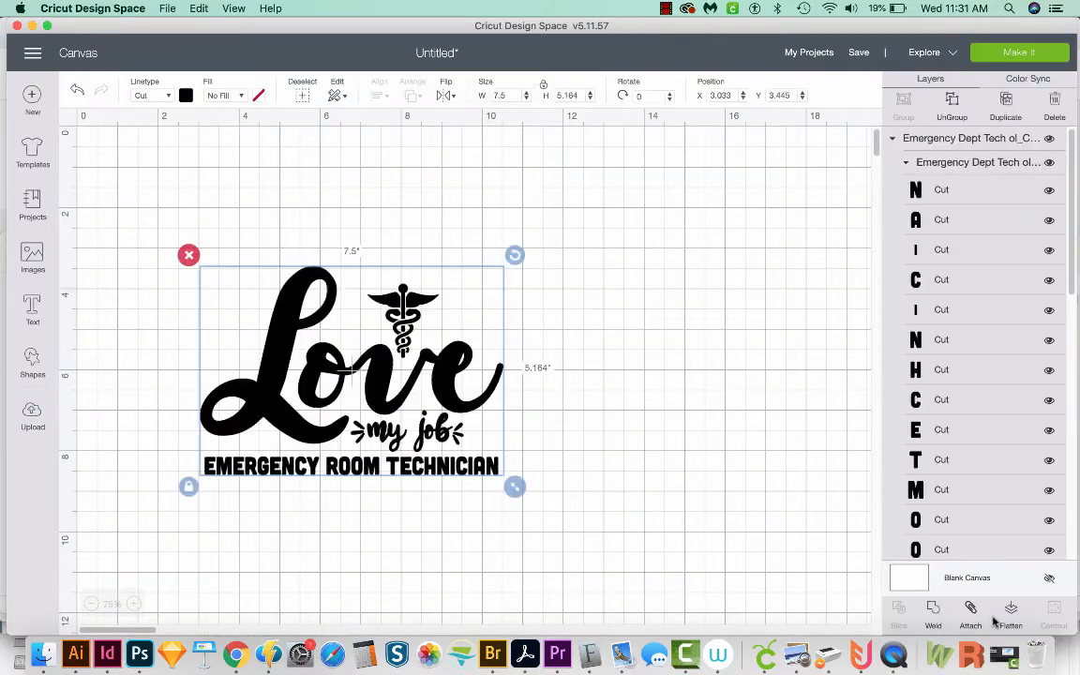
# Move the Love my job design top-left and scale it to 10 by 6.885 inches.
pyautogui.moveTo(351, 366); pyautogui.dragTo(285, 267)
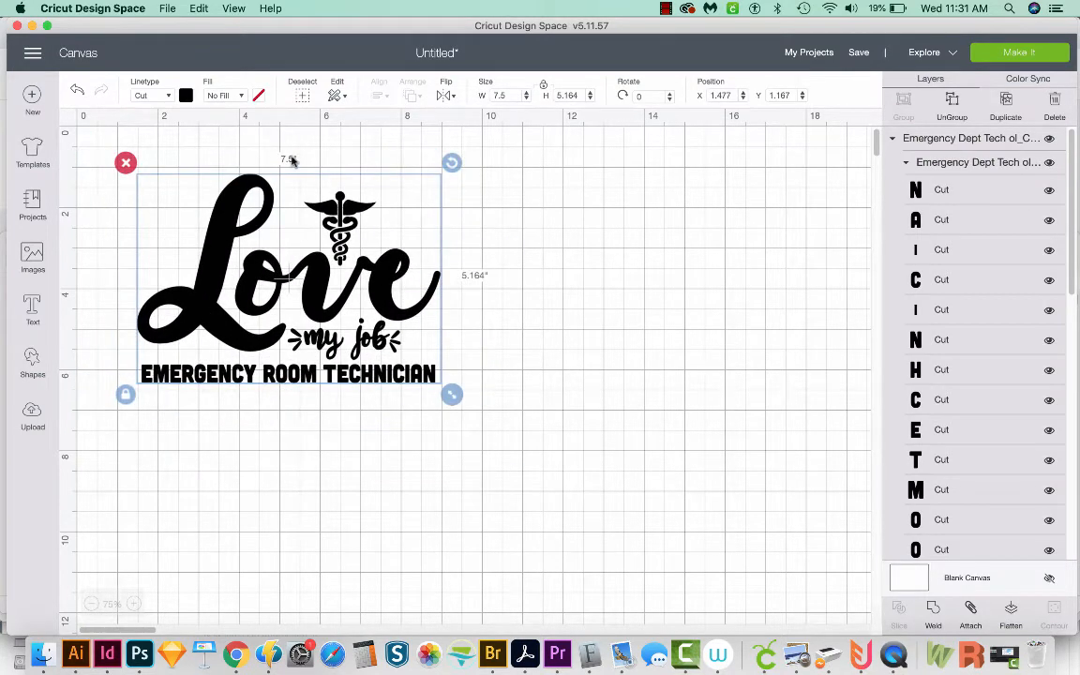
pyautogui.moveTo(279, 235)
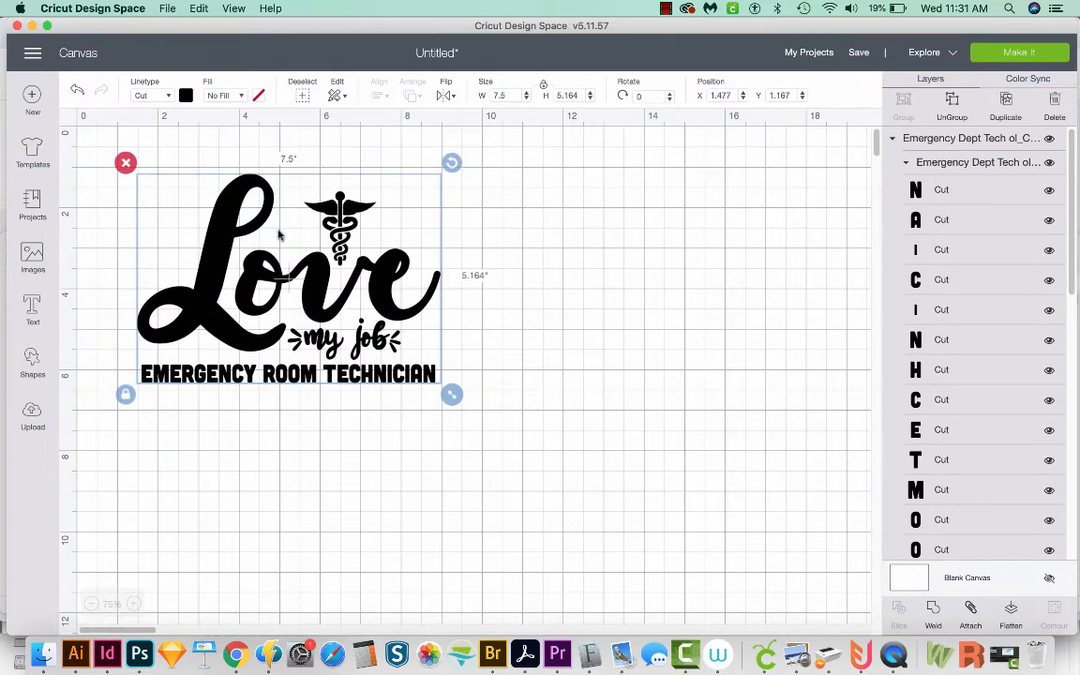
pyautogui.moveTo(207, 317)
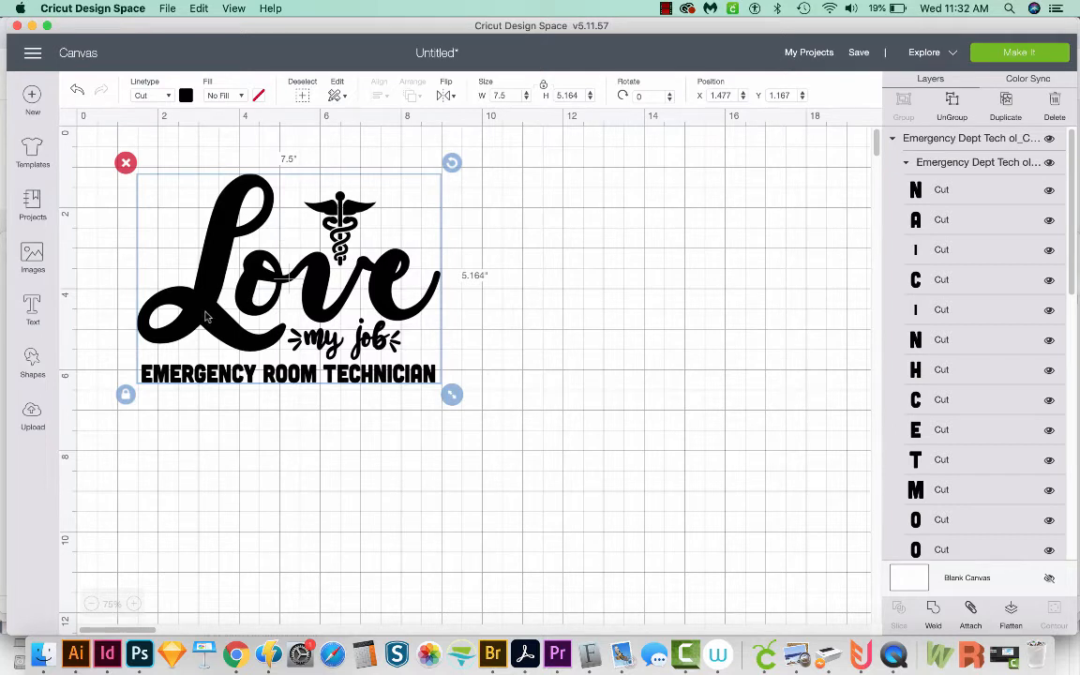
pyautogui.moveTo(211, 314)
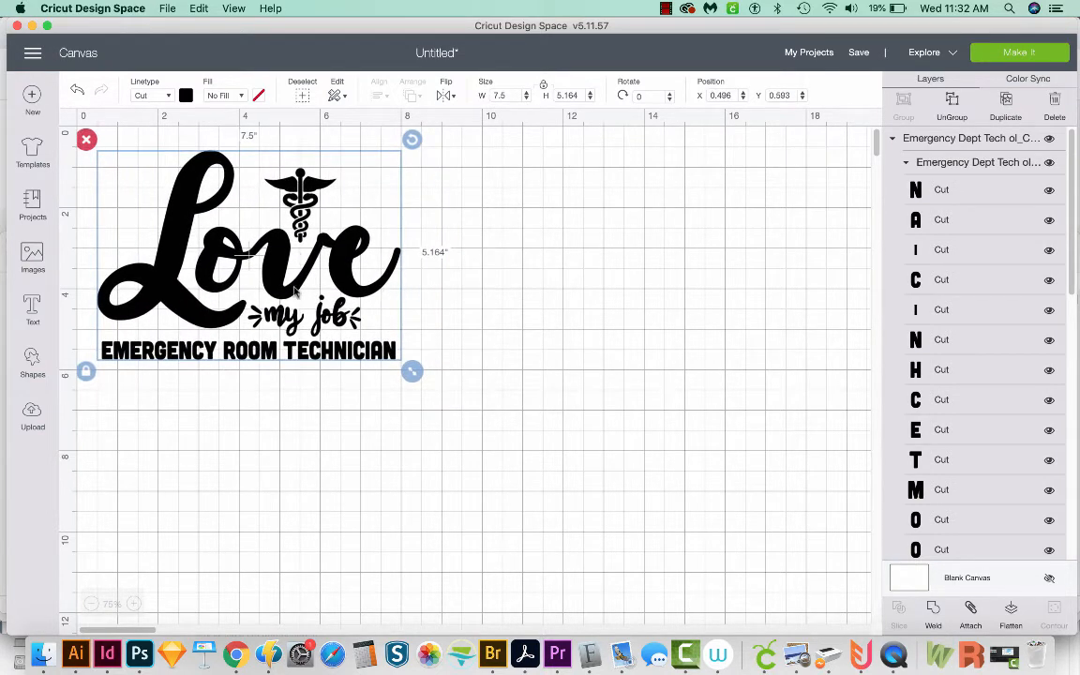
pyautogui.moveTo(412, 371); pyautogui.dragTo(448, 395)
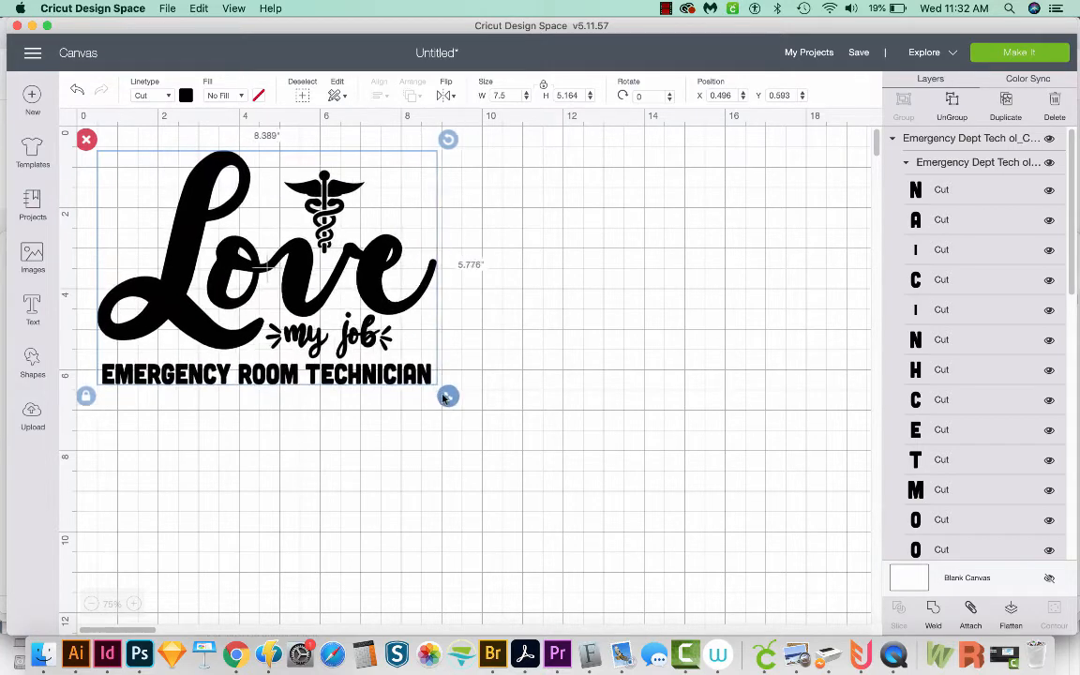
pyautogui.moveTo(448, 395); pyautogui.dragTo(426, 380)
pyautogui.write('10')
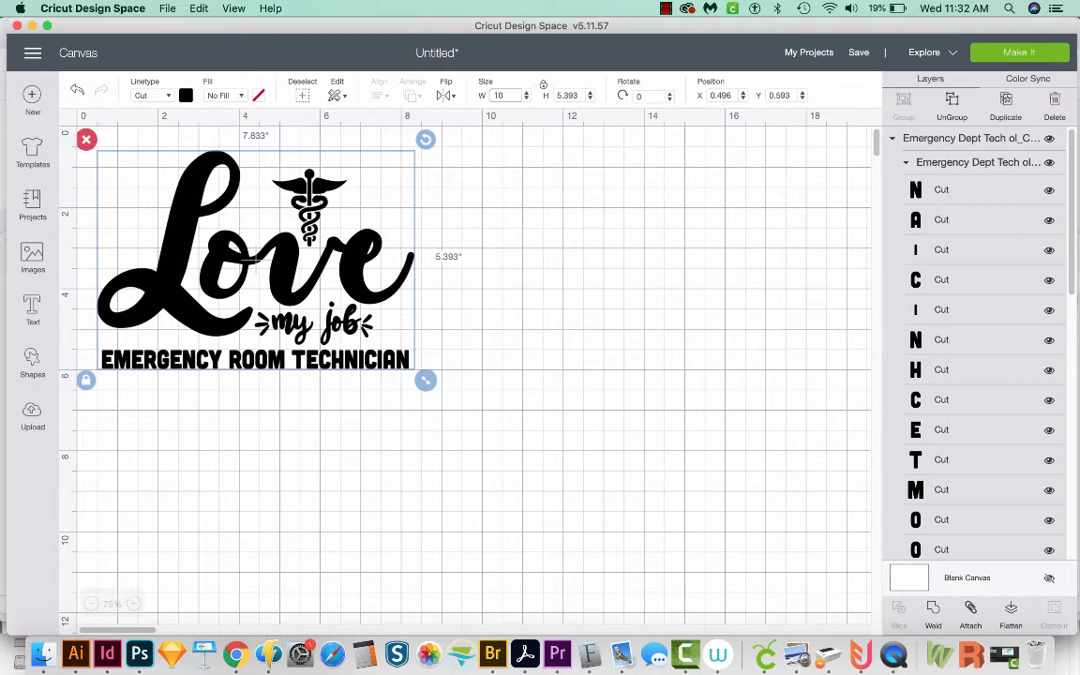
pyautogui.moveTo(426, 380); pyautogui.dragTo(512, 441)
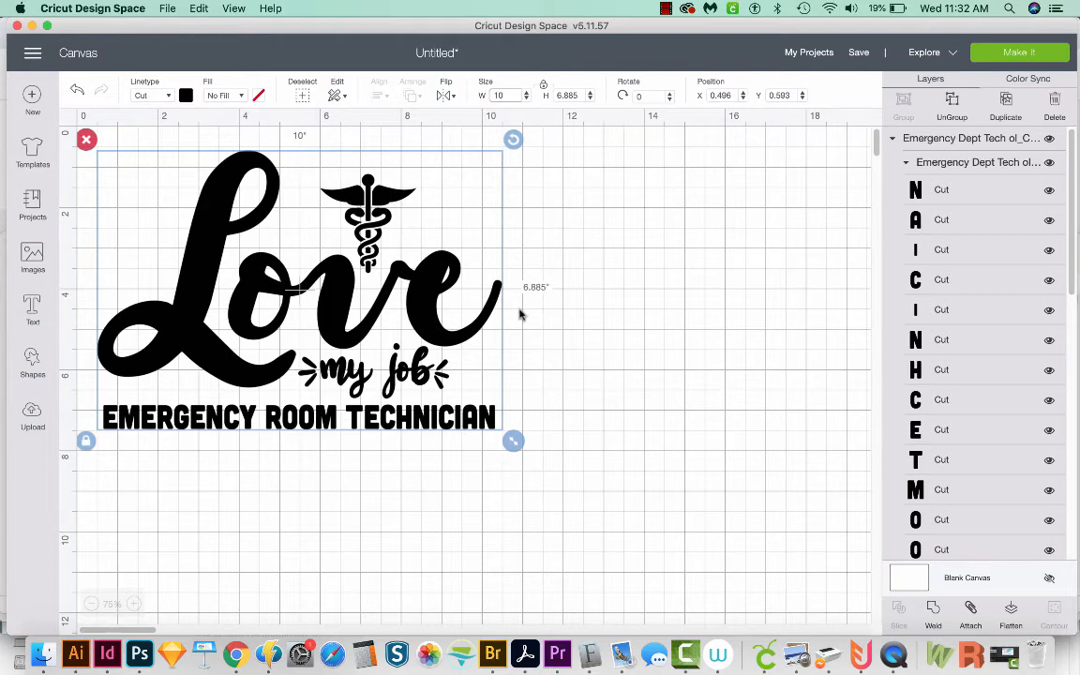
pyautogui.moveTo(537, 296)
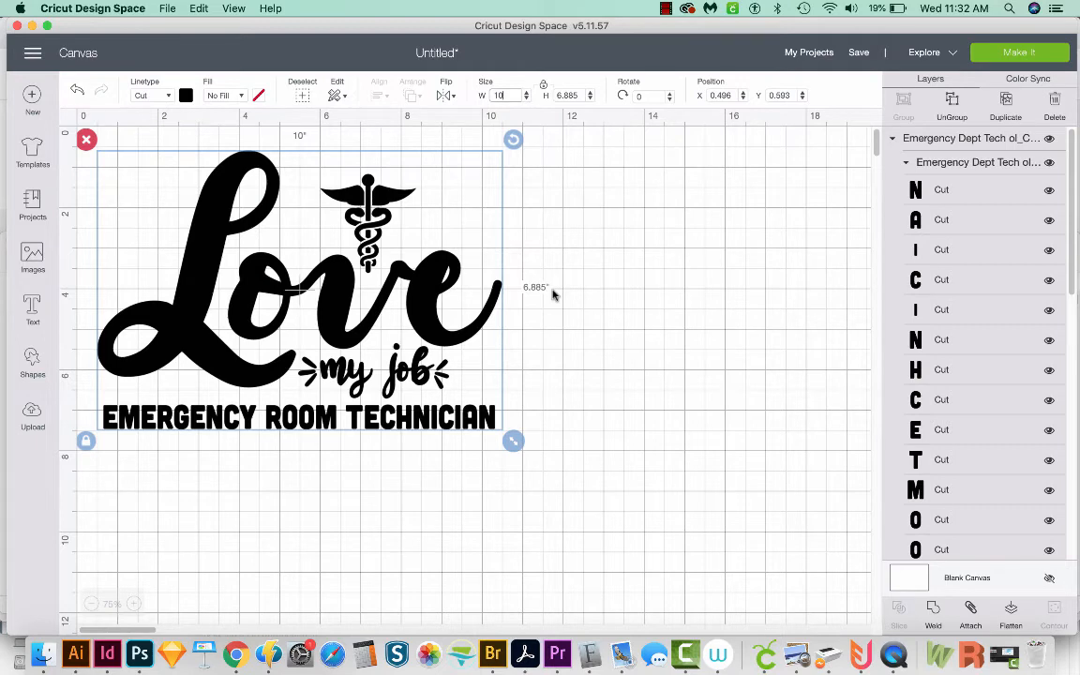
pyautogui.moveTo(596, 415)
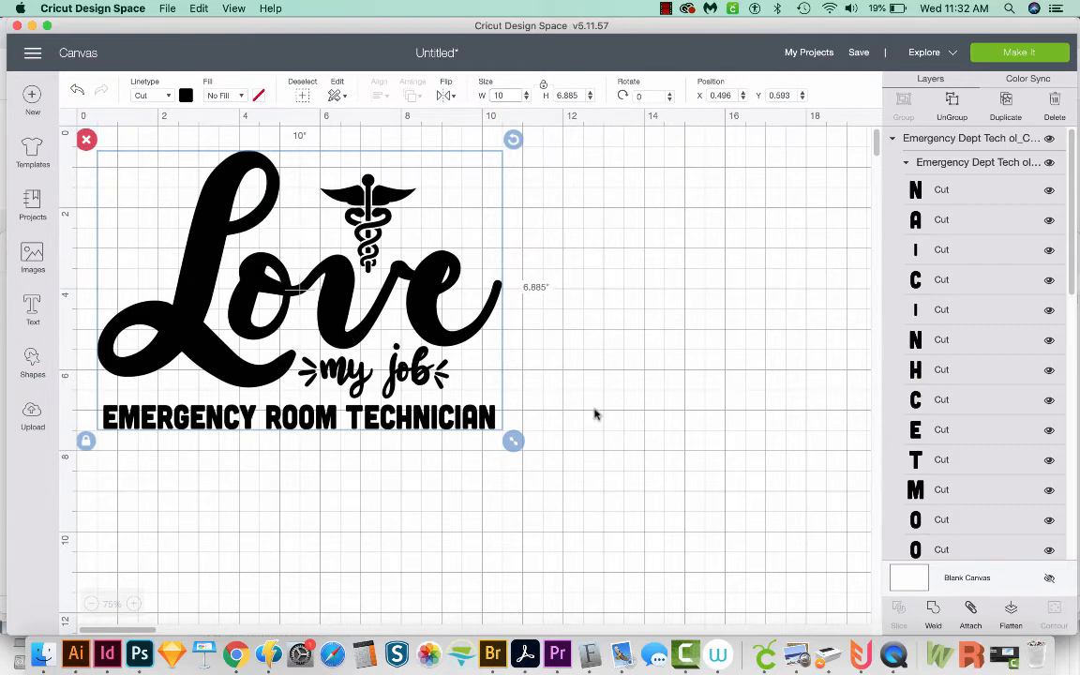
pyautogui.moveTo(603, 426)
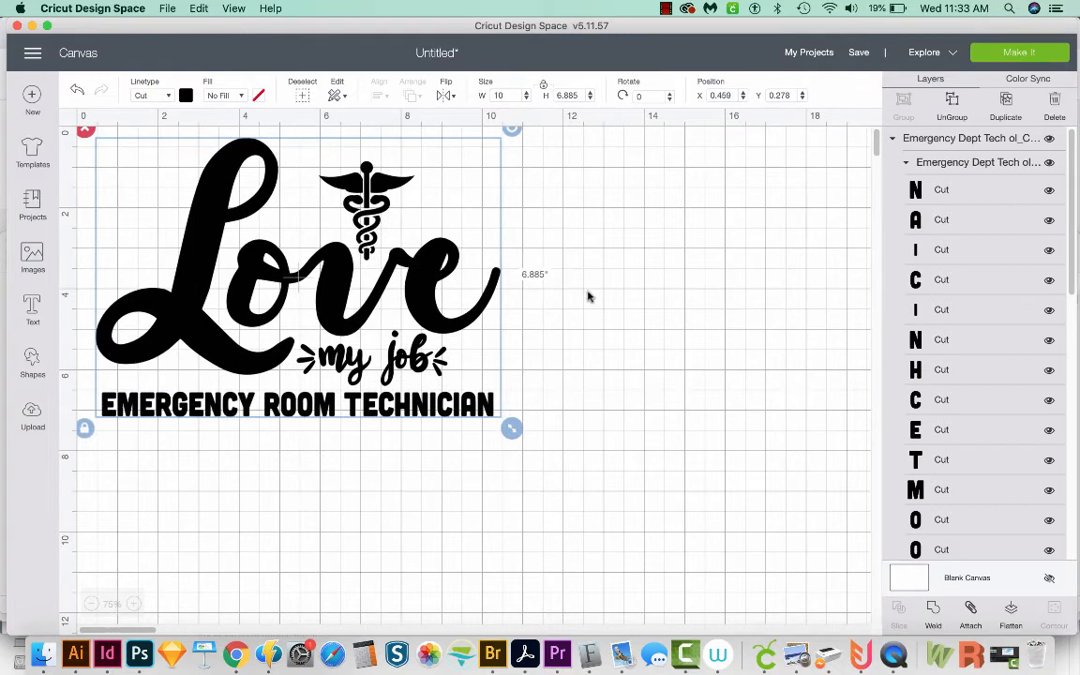
pyautogui.moveTo(571, 275)
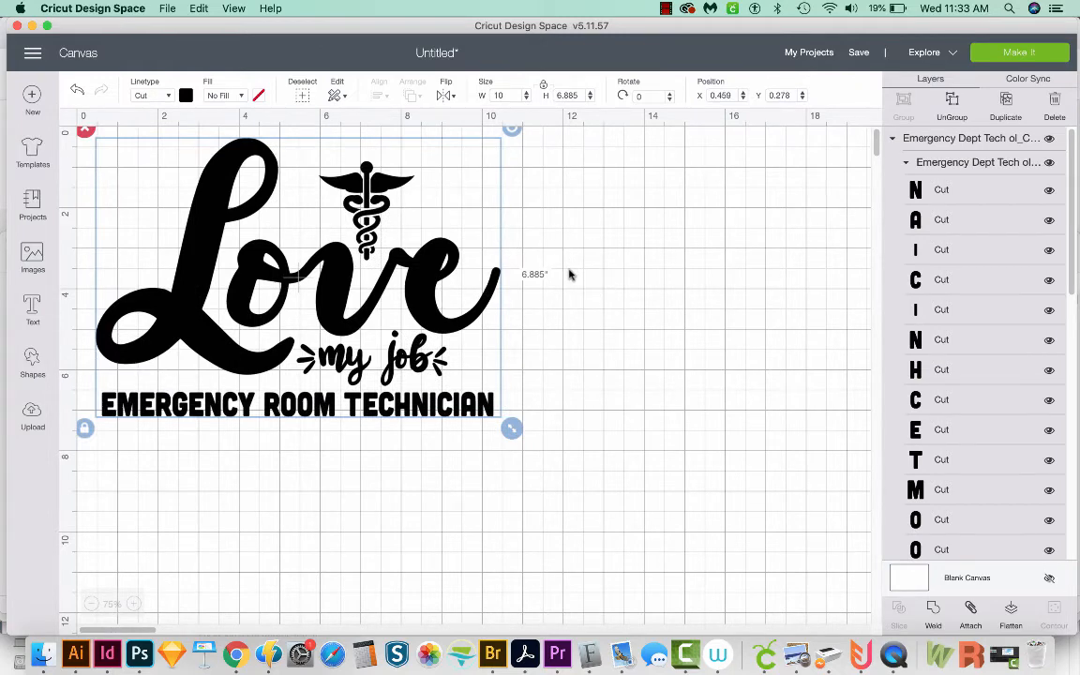
pyautogui.moveTo(237, 385)
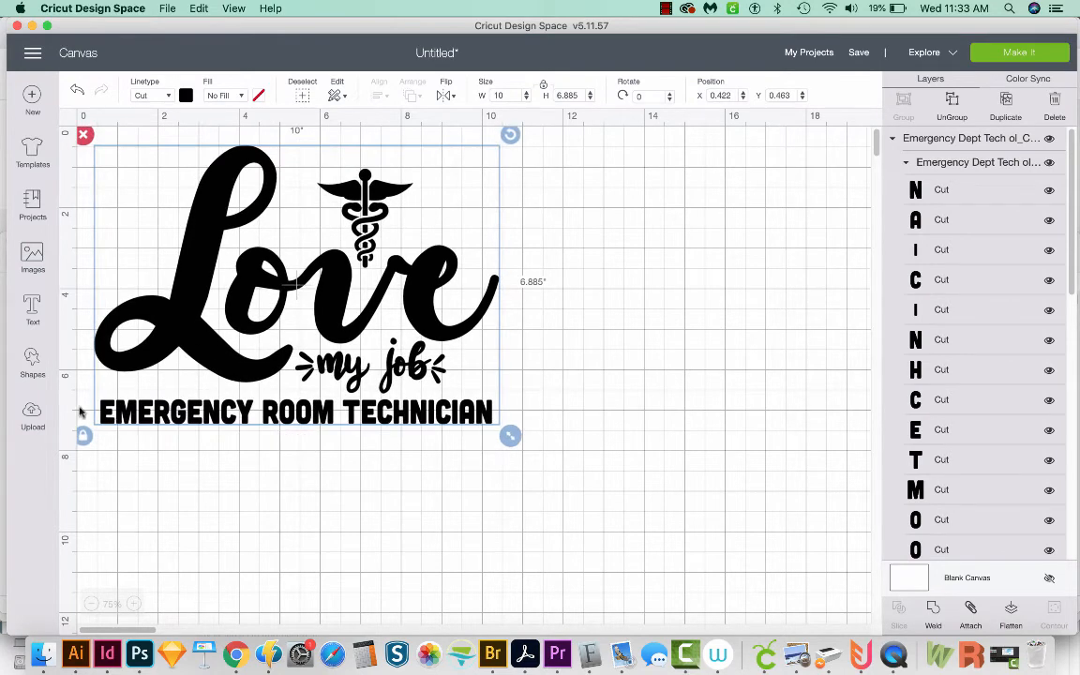
pyautogui.moveTo(152, 424)
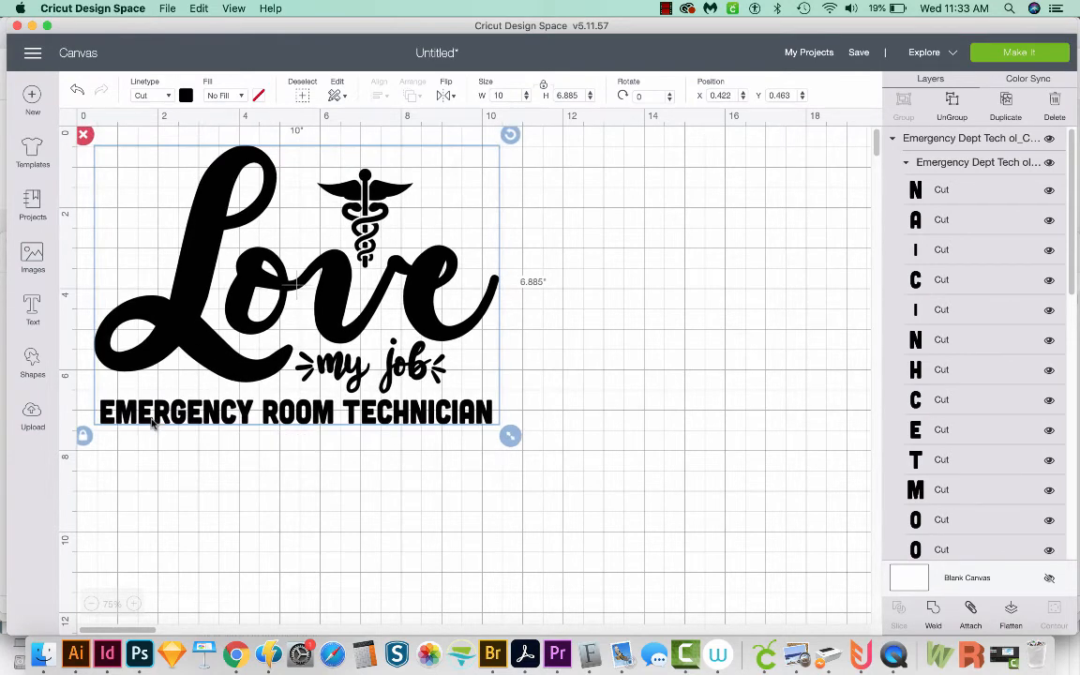
# Nudge the design into the corner and scale it to 18.667 by 12.852 inches.
pyautogui.moveTo(296, 281); pyautogui.dragTo(295, 272)
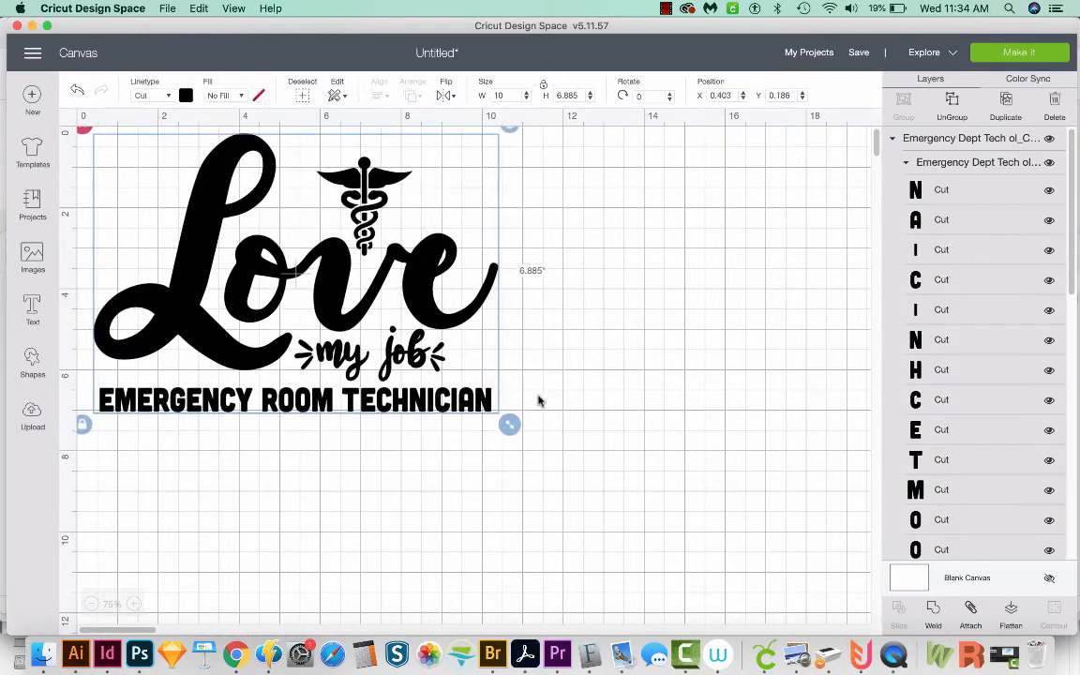
pyautogui.moveTo(509, 424); pyautogui.dragTo(552, 452)
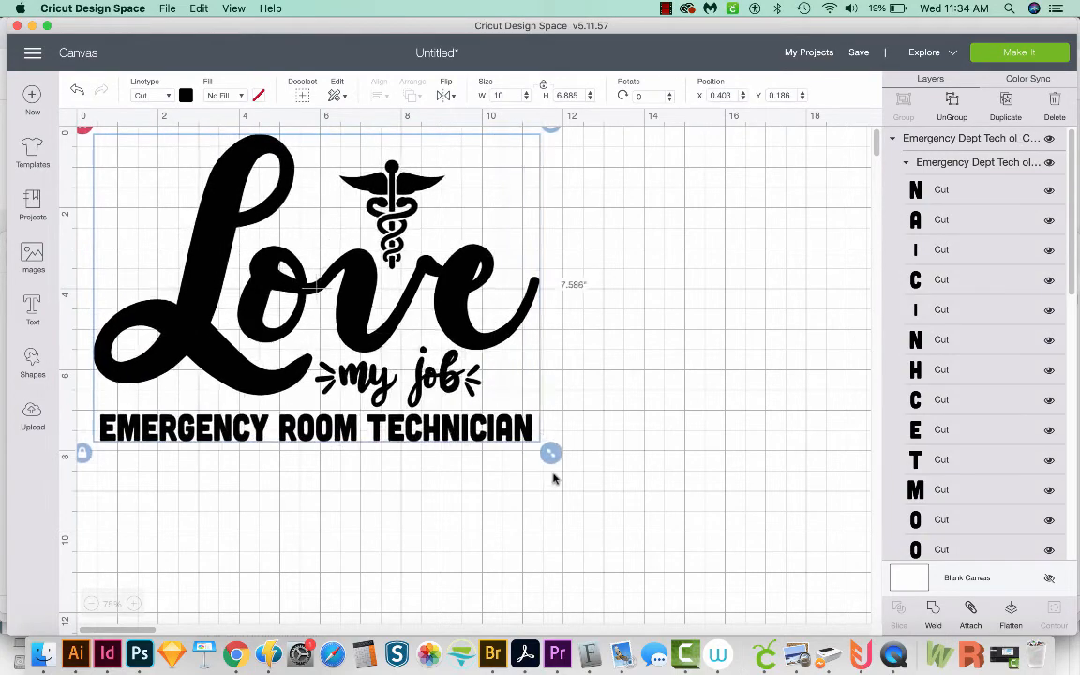
pyautogui.moveTo(552, 453); pyautogui.dragTo(680, 542)
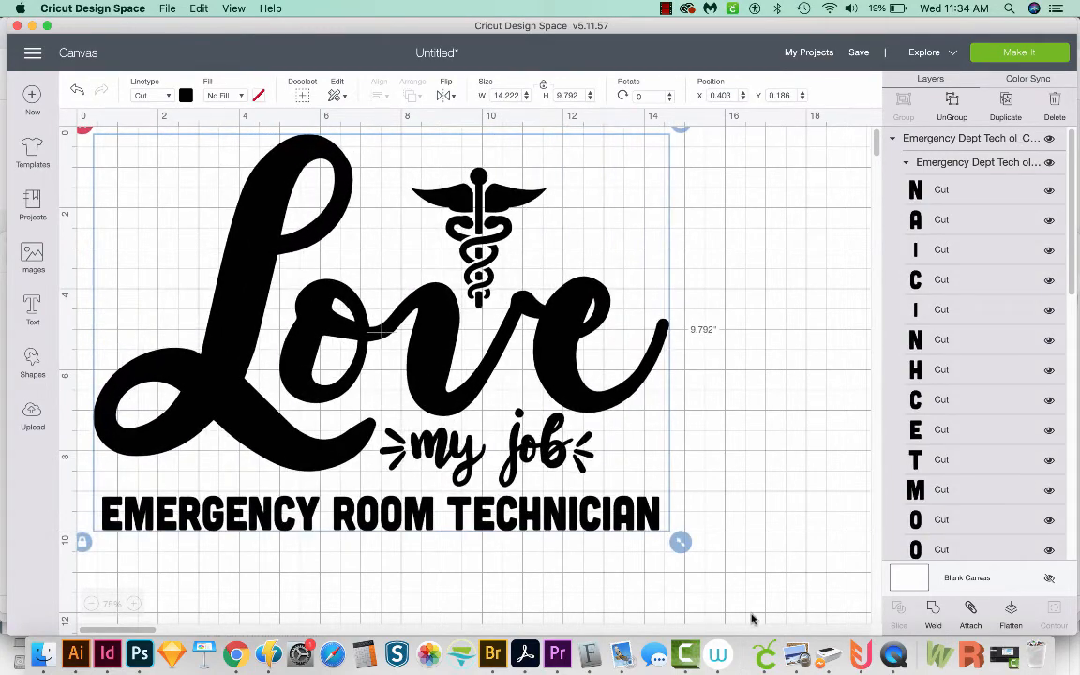
pyautogui.moveTo(680, 542); pyautogui.dragTo(749, 588)
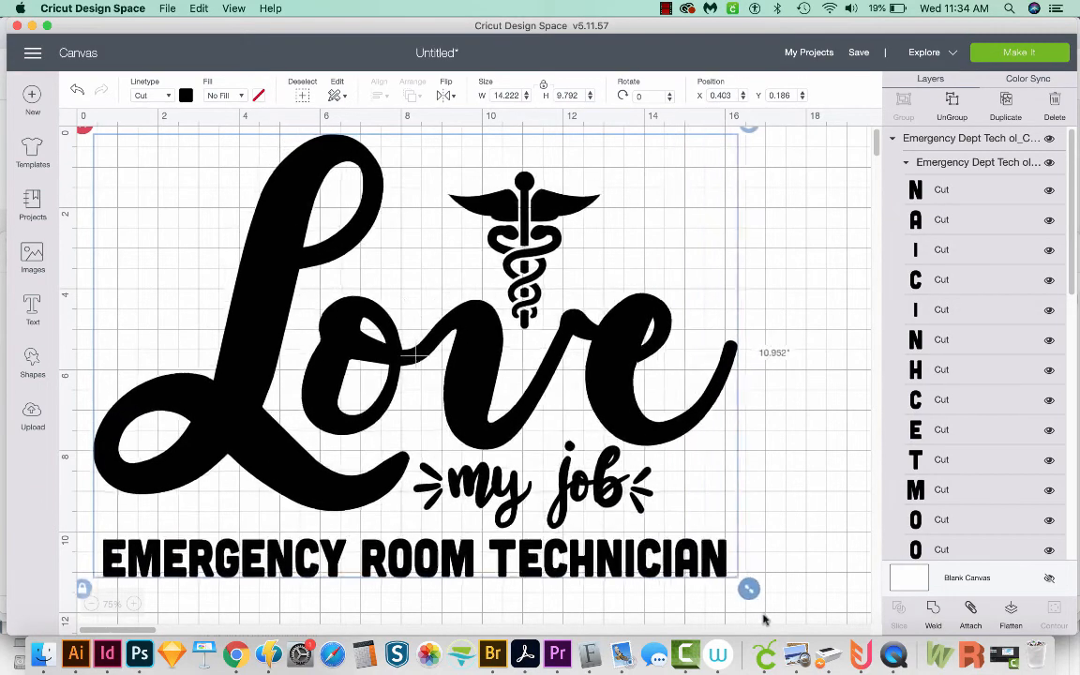
pyautogui.moveTo(748, 589); pyautogui.dragTo(779, 611)
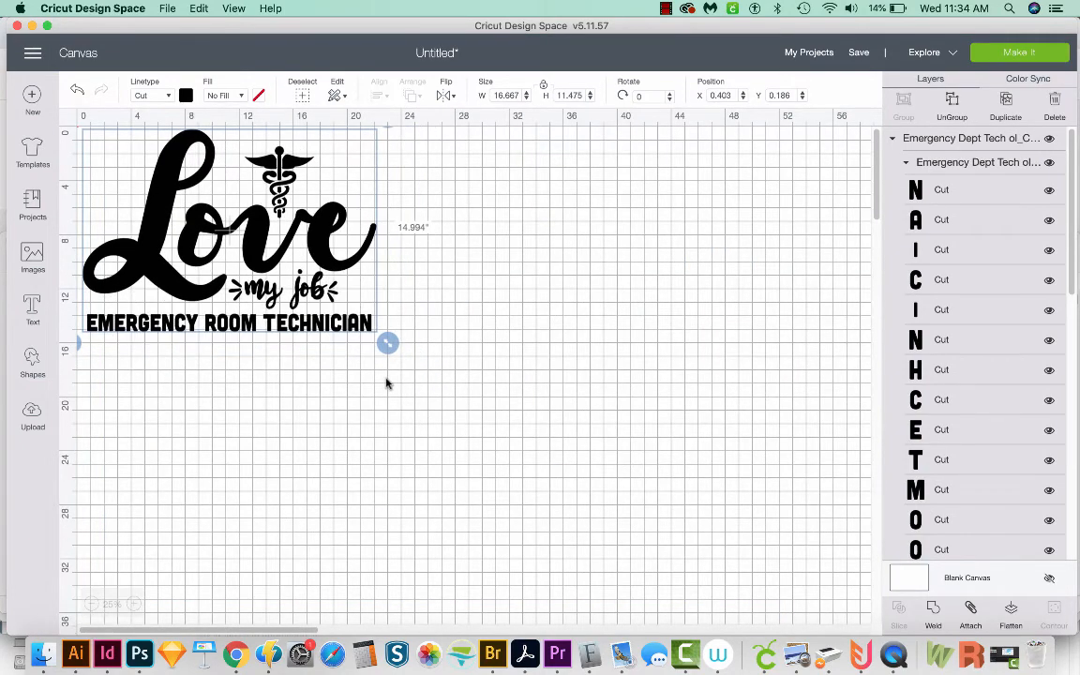
pyautogui.moveTo(388, 342); pyautogui.dragTo(356, 322)
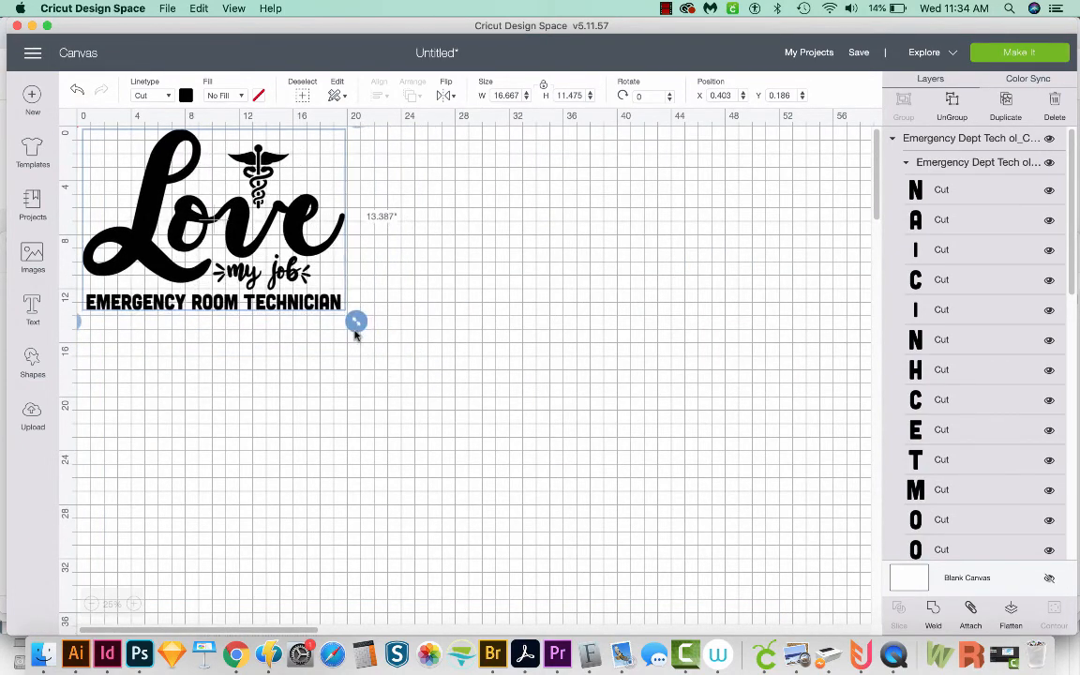
pyautogui.moveTo(356, 322); pyautogui.dragTo(346, 314)
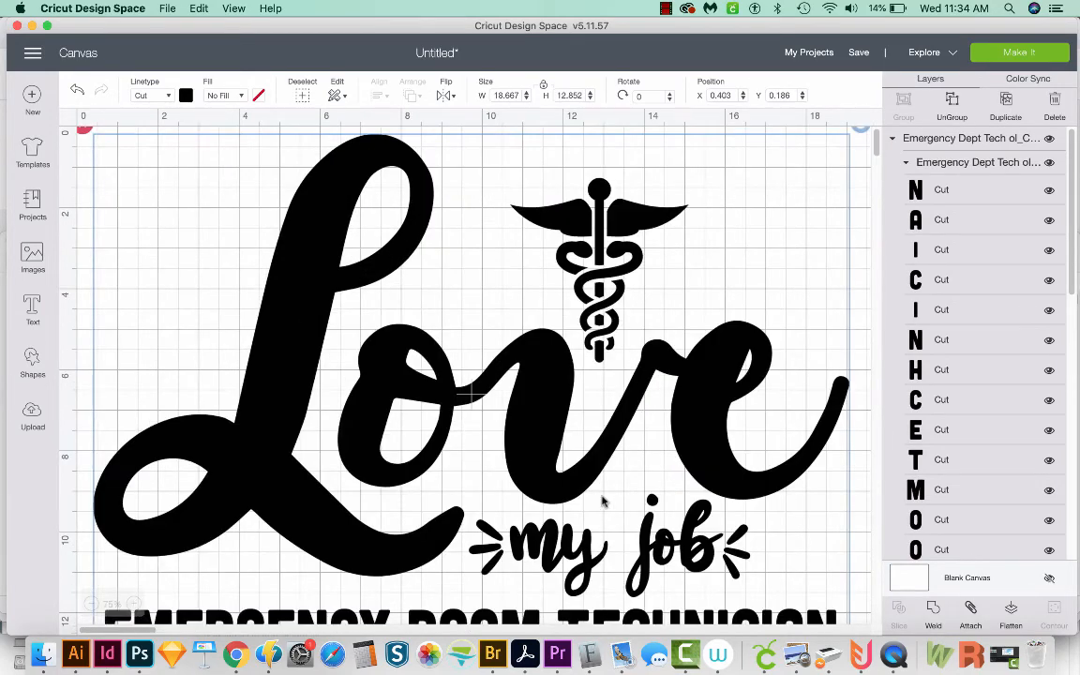
# Shrink the design to 17.481 by 12.036 inches at X 1.348, Y 1, then zoom out.
pyautogui.scroll(-3)
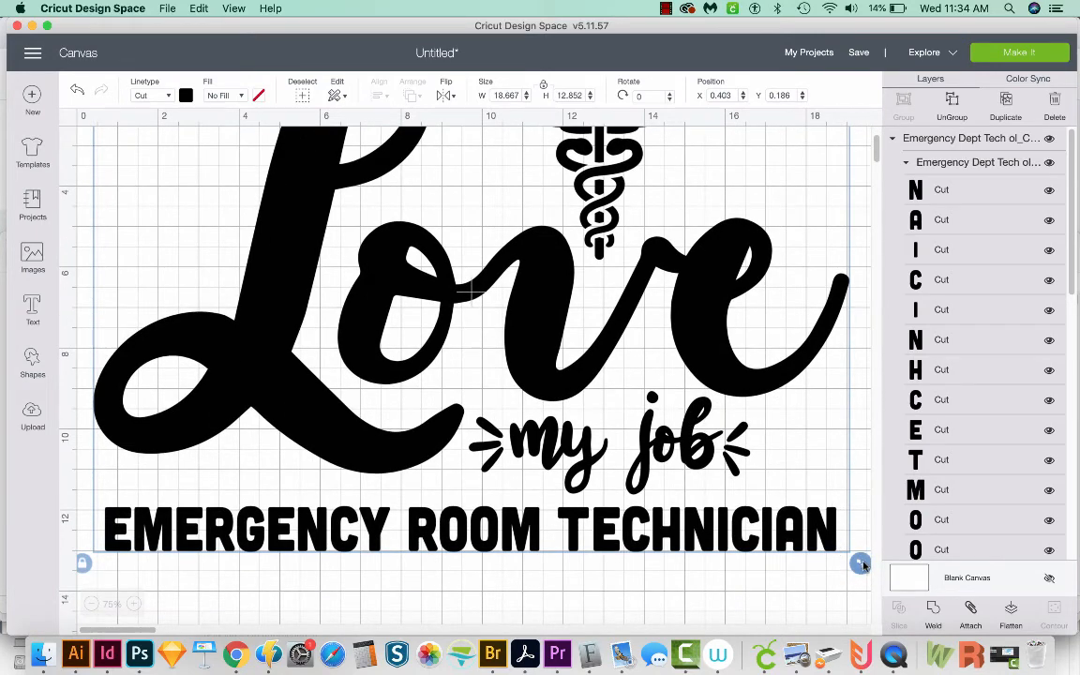
pyautogui.moveTo(861, 563); pyautogui.dragTo(847, 554)
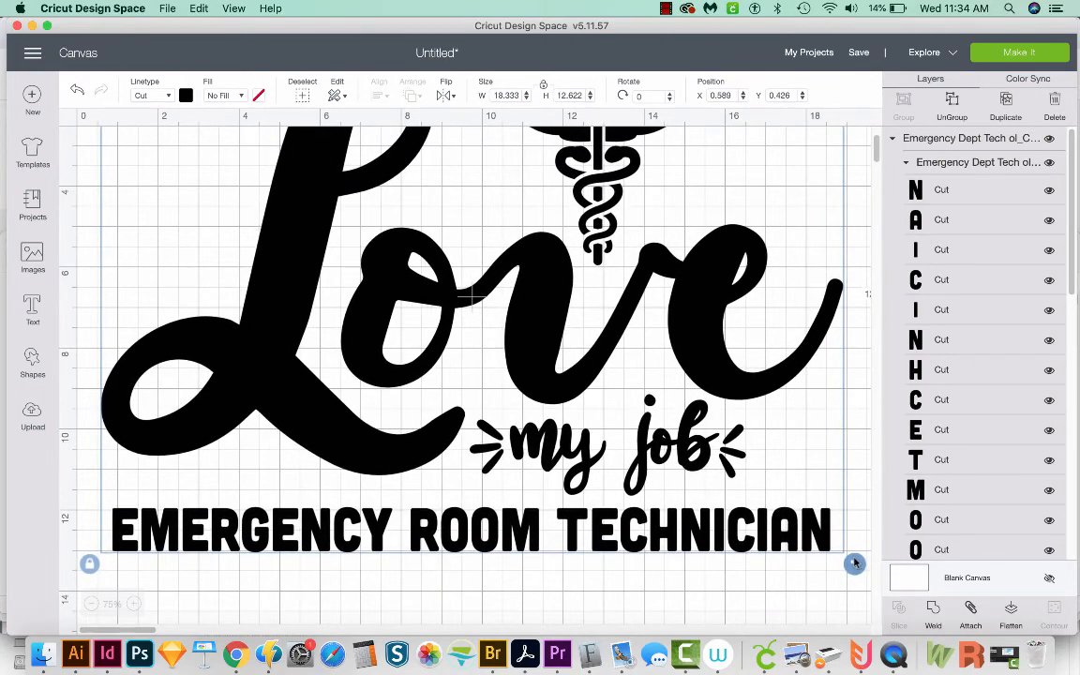
pyautogui.moveTo(854, 562); pyautogui.dragTo(856, 565)
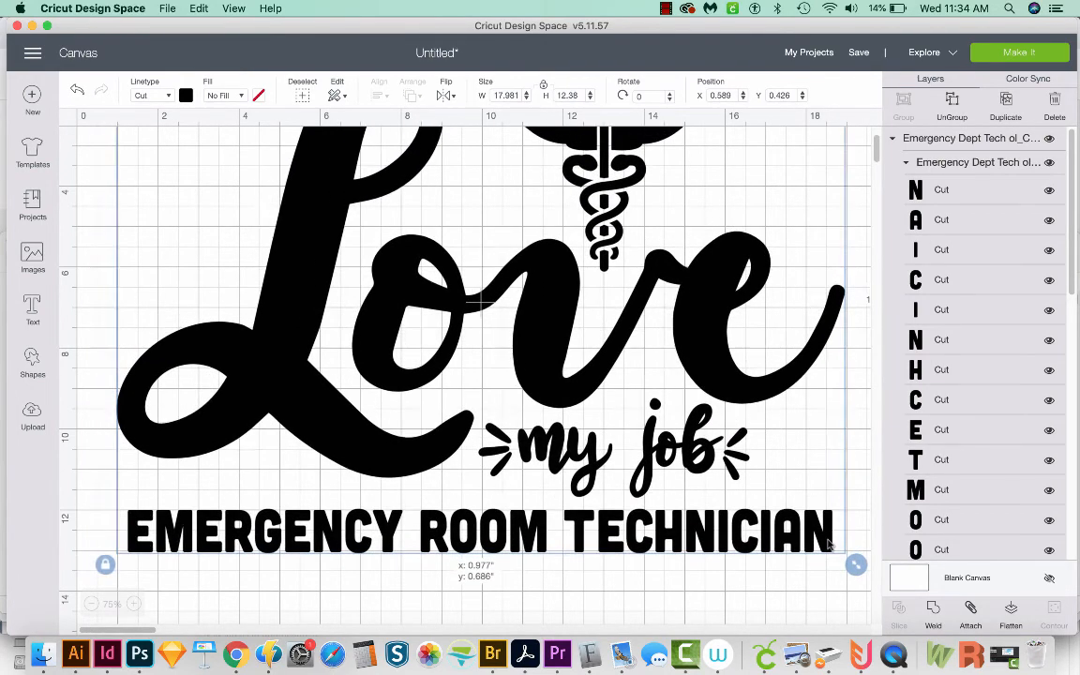
pyautogui.moveTo(855, 565); pyautogui.dragTo(834, 550)
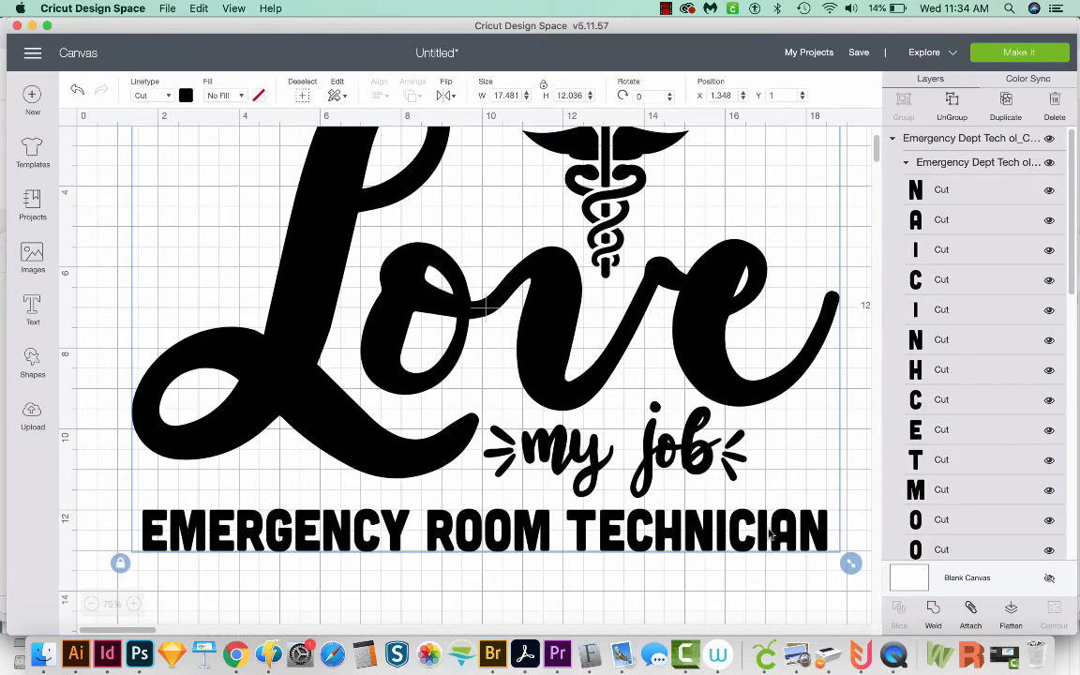
pyautogui.moveTo(262, 374)
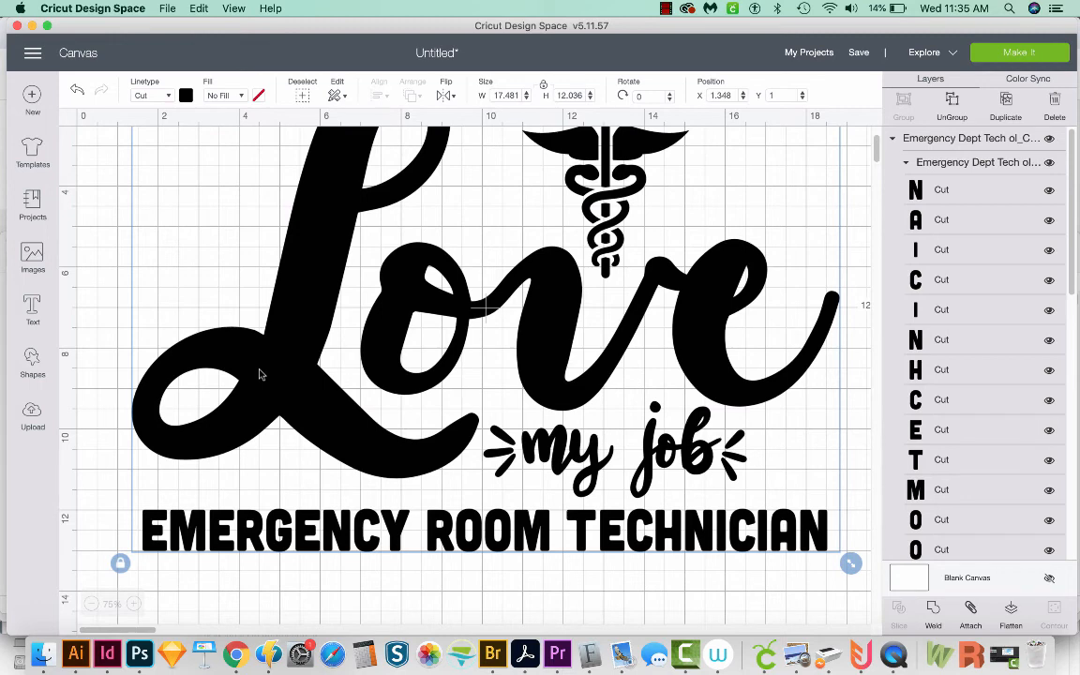
pyautogui.moveTo(282, 317)
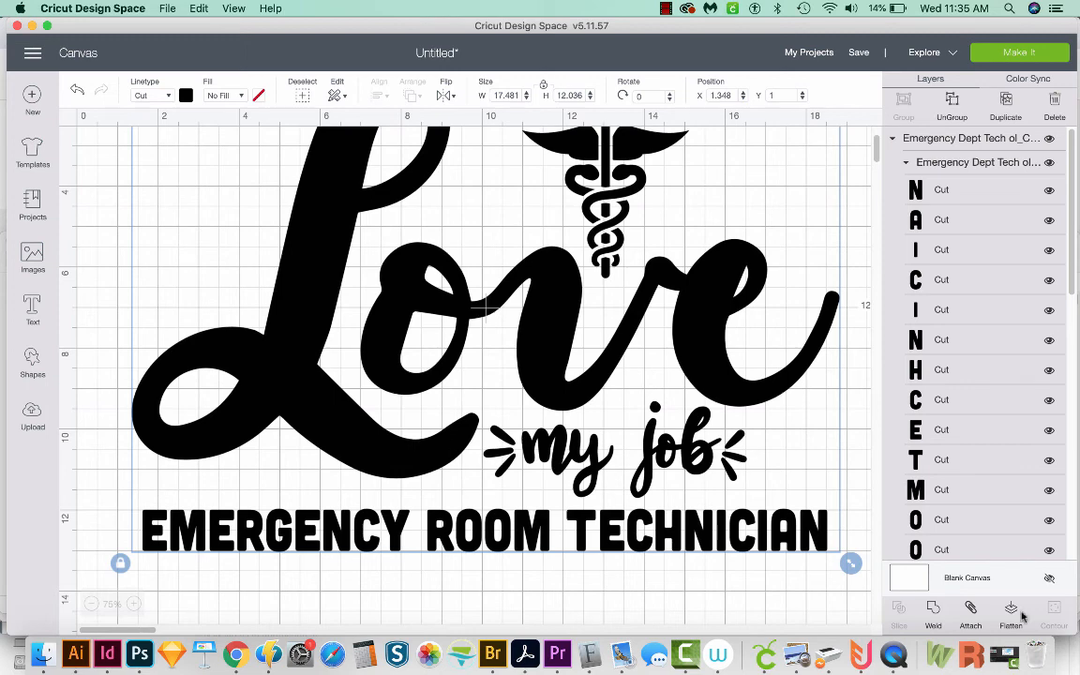
pyautogui.click(90, 604)
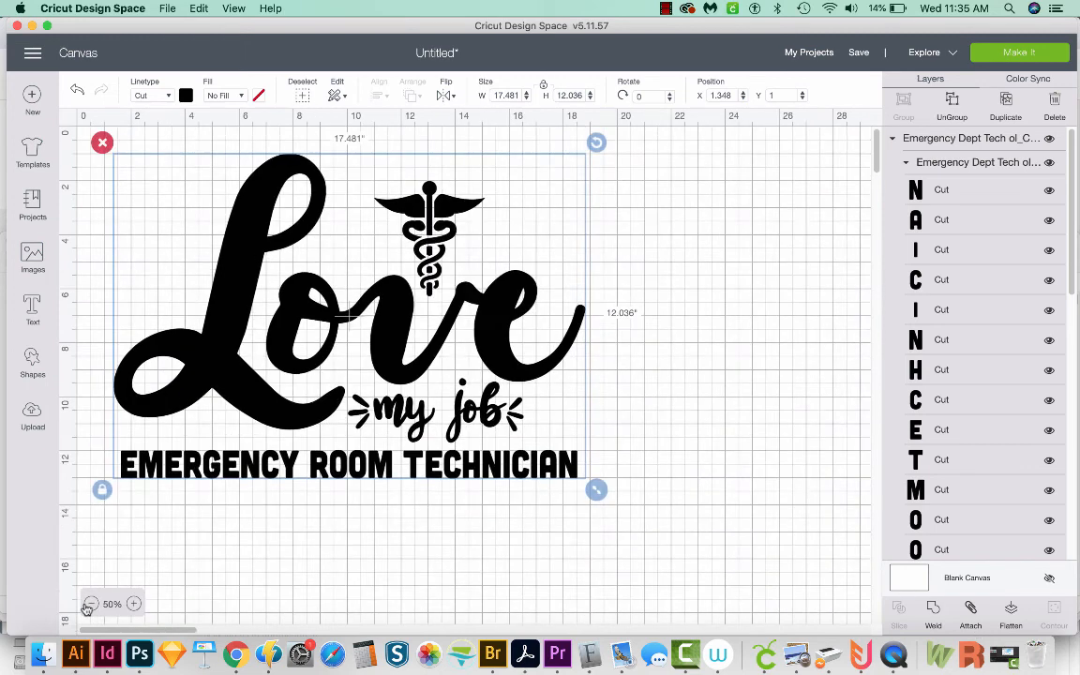